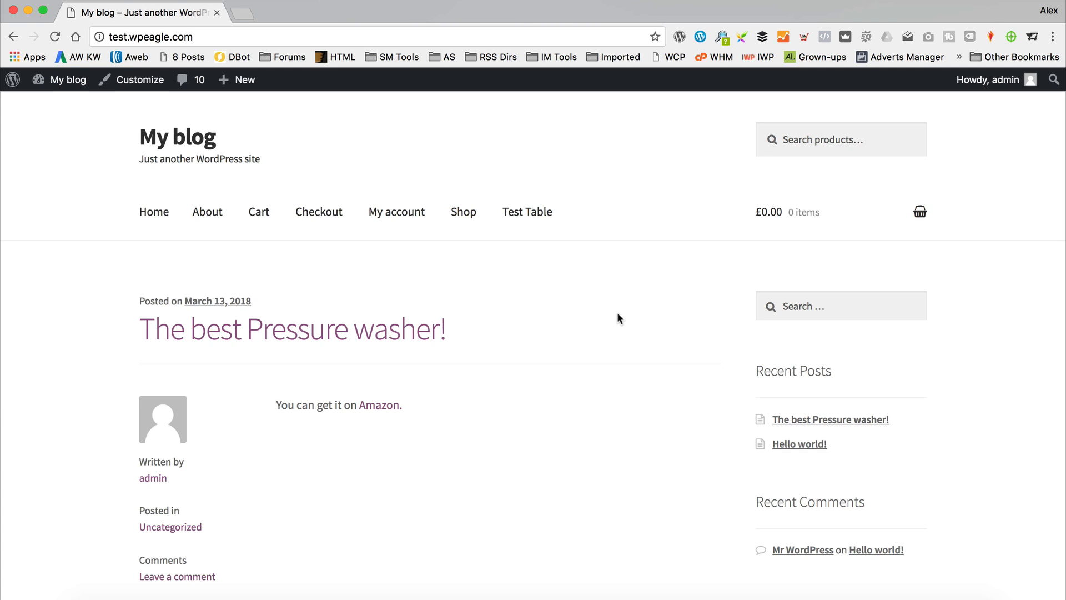
mouse_move(78, 91)
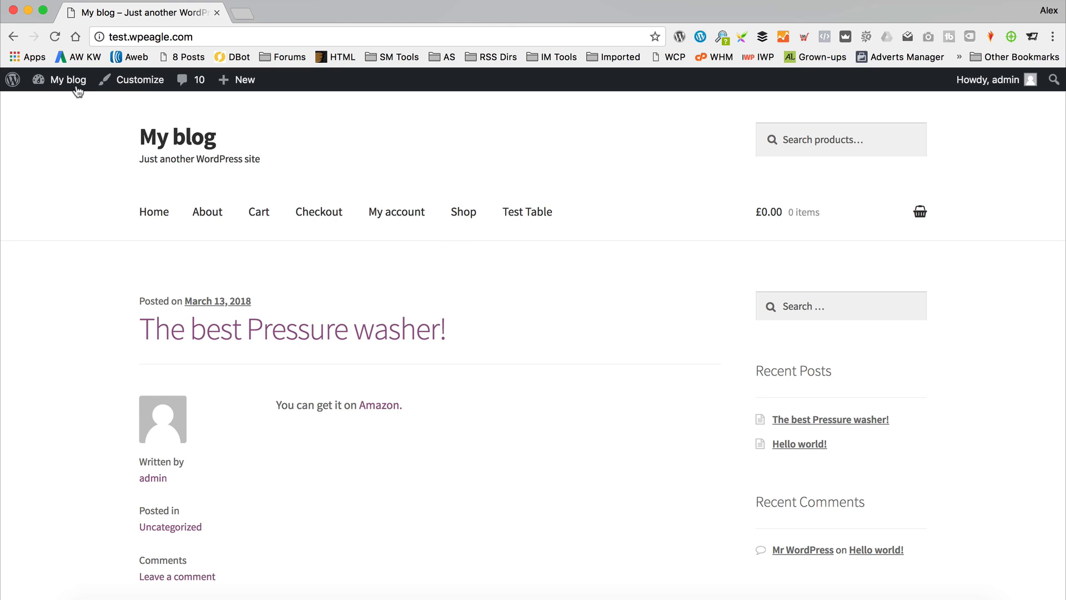
Go from the blog's front page to the site's WordPress admin dashboard.
click(68, 80)
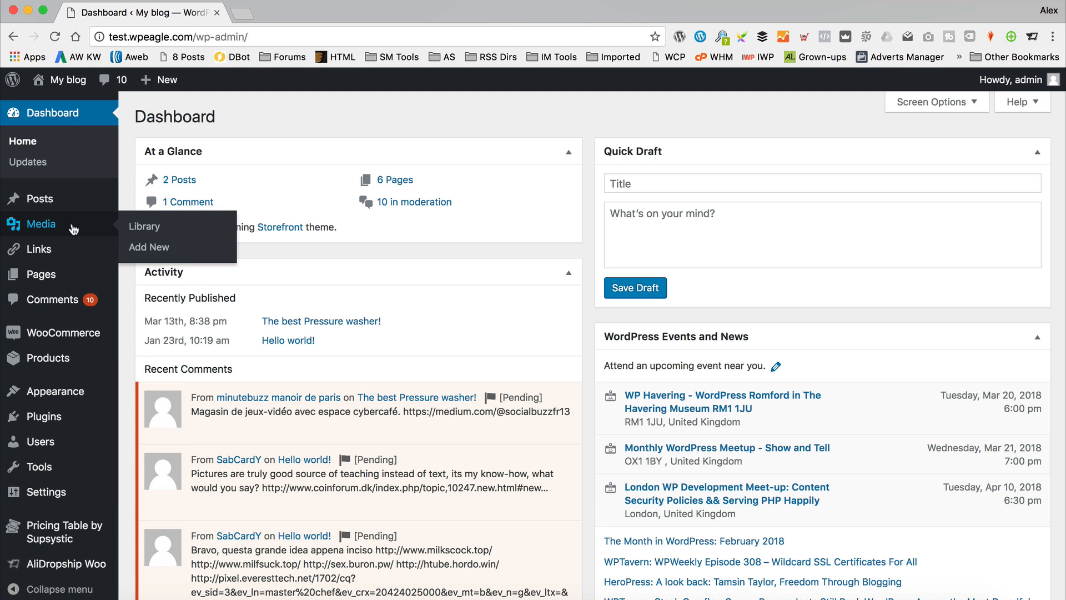
scroll(down, 3)
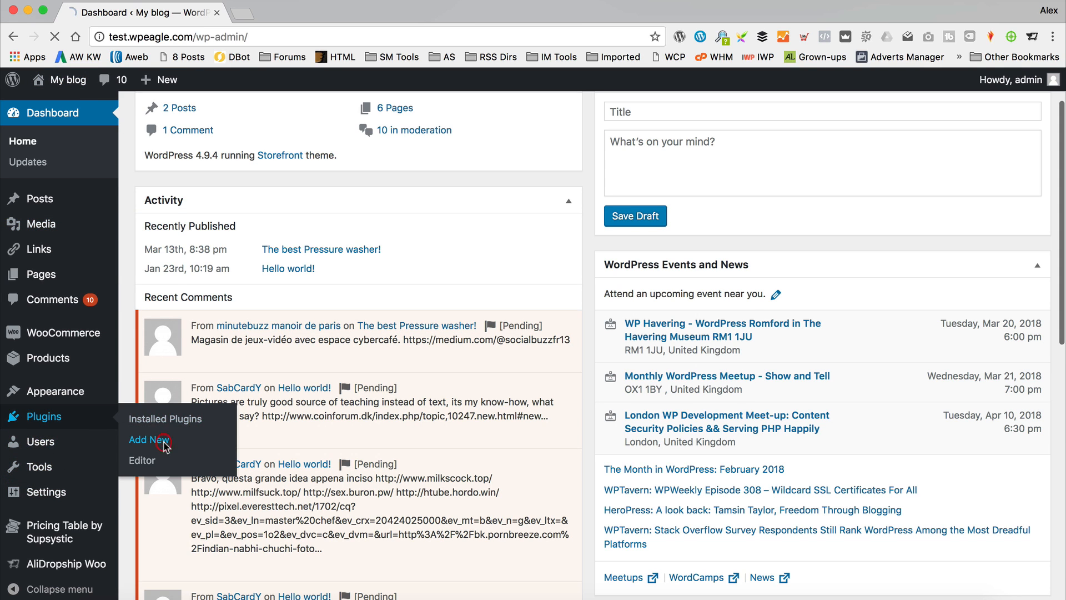
Search Add New plugins for 'updraft', then install and activate UpdraftPlus WordPress Backup Plugin.
click(144, 439)
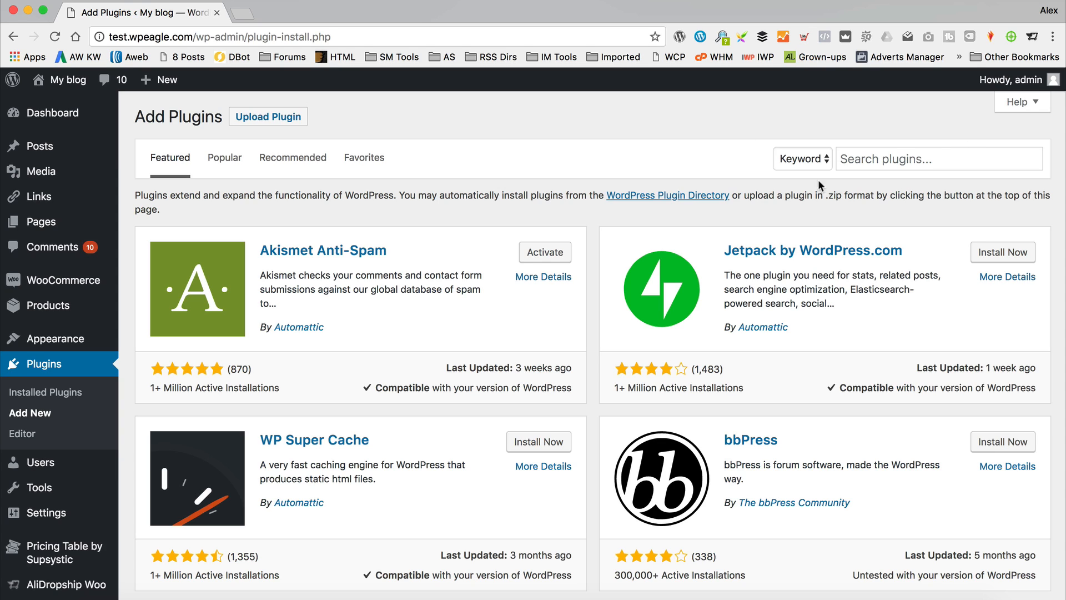
text(u)
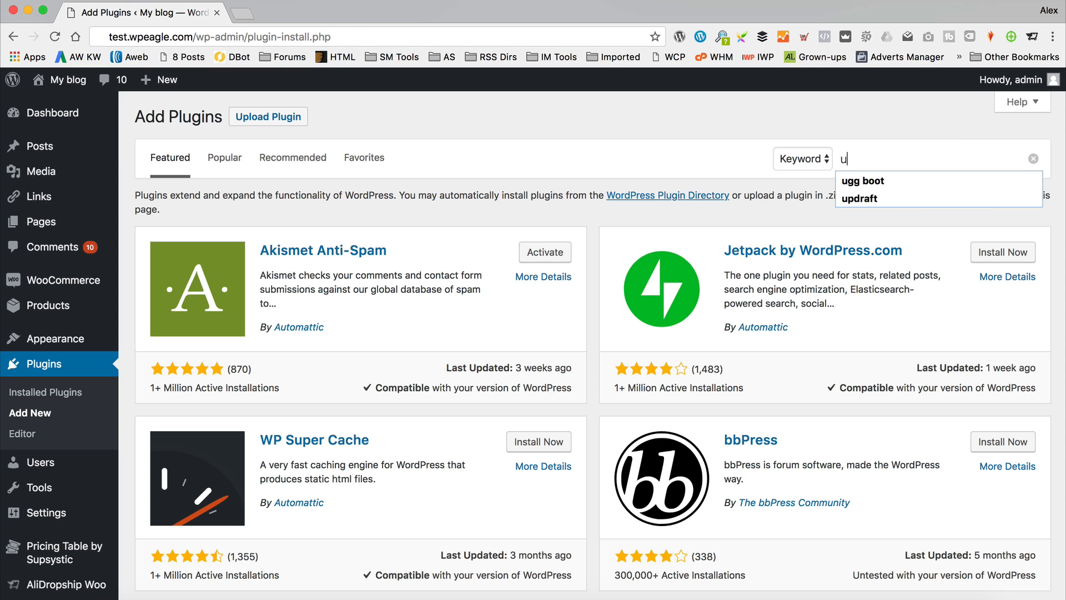
click(860, 198)
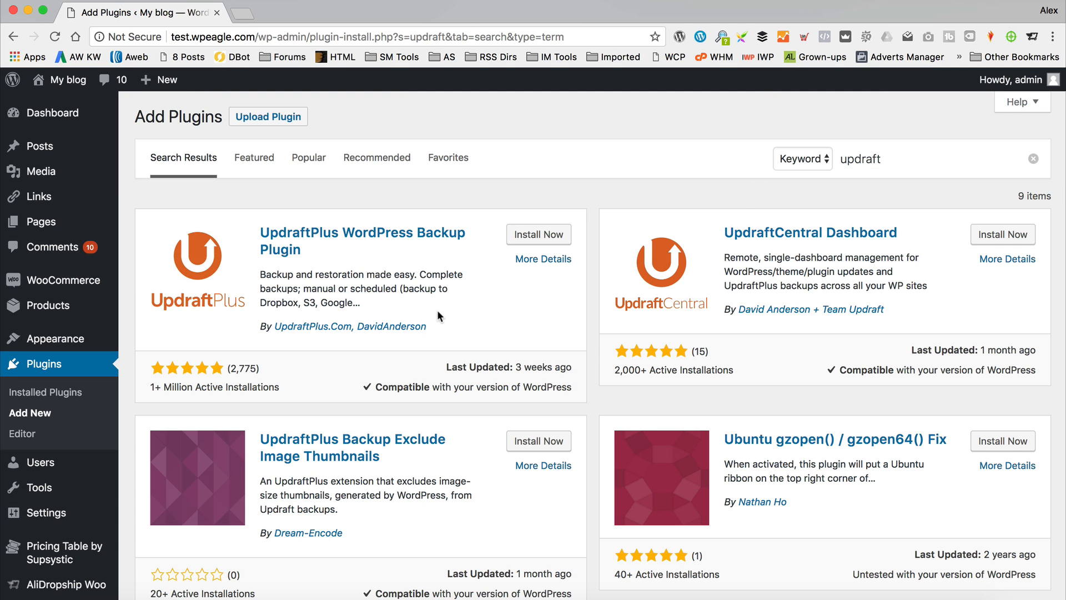
mouse_move(365, 261)
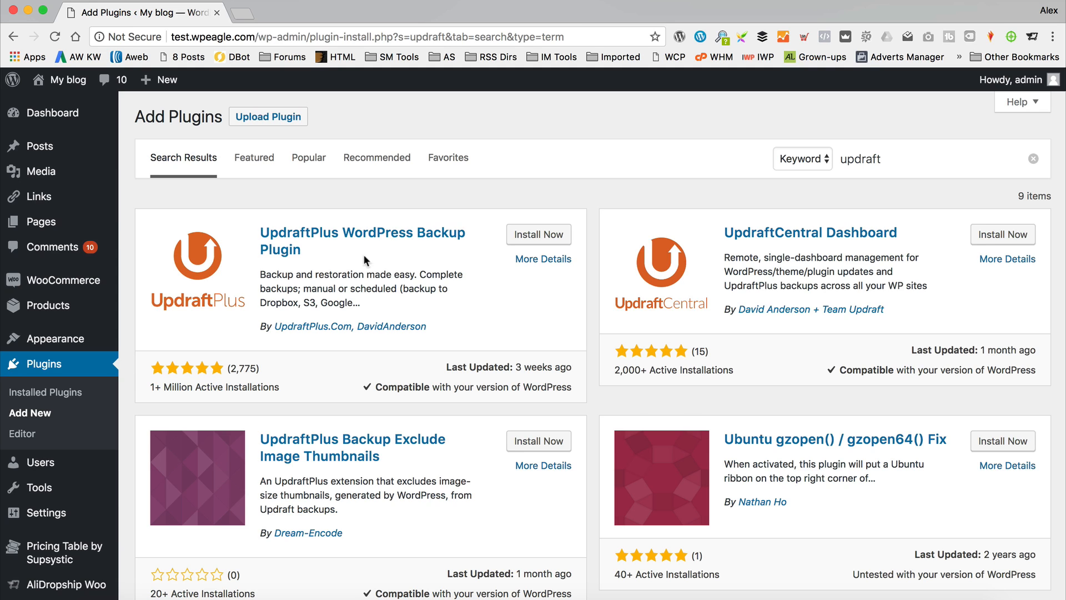
click(537, 234)
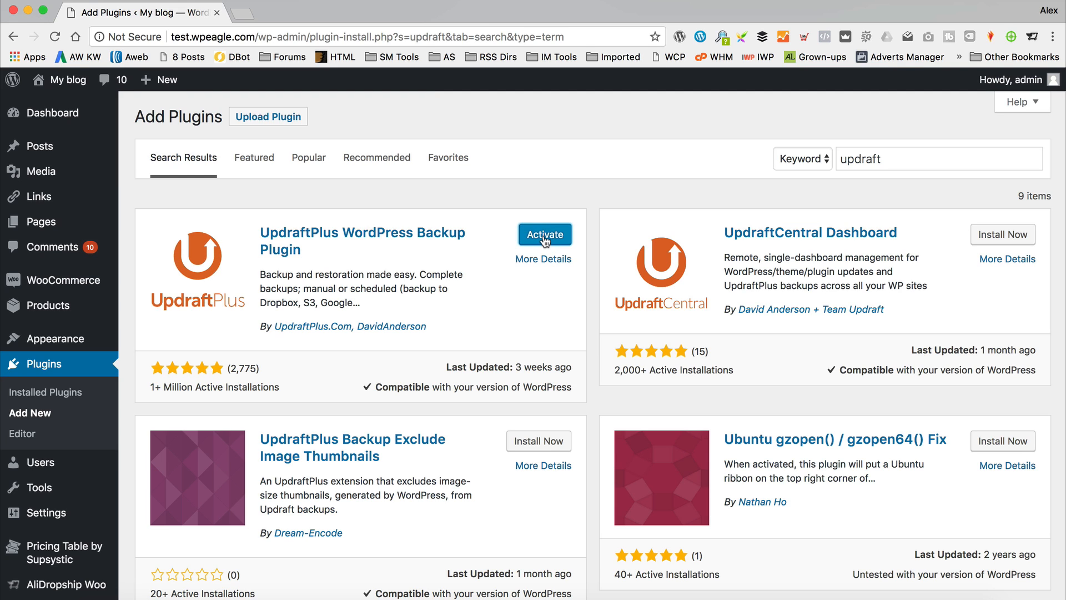
click(544, 235)
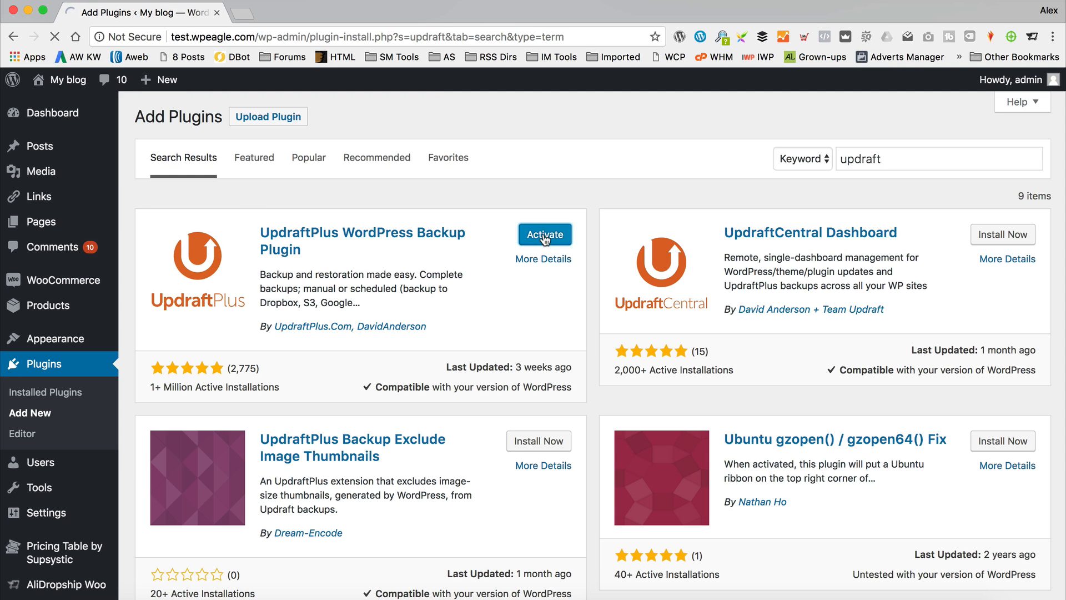
click(544, 234)
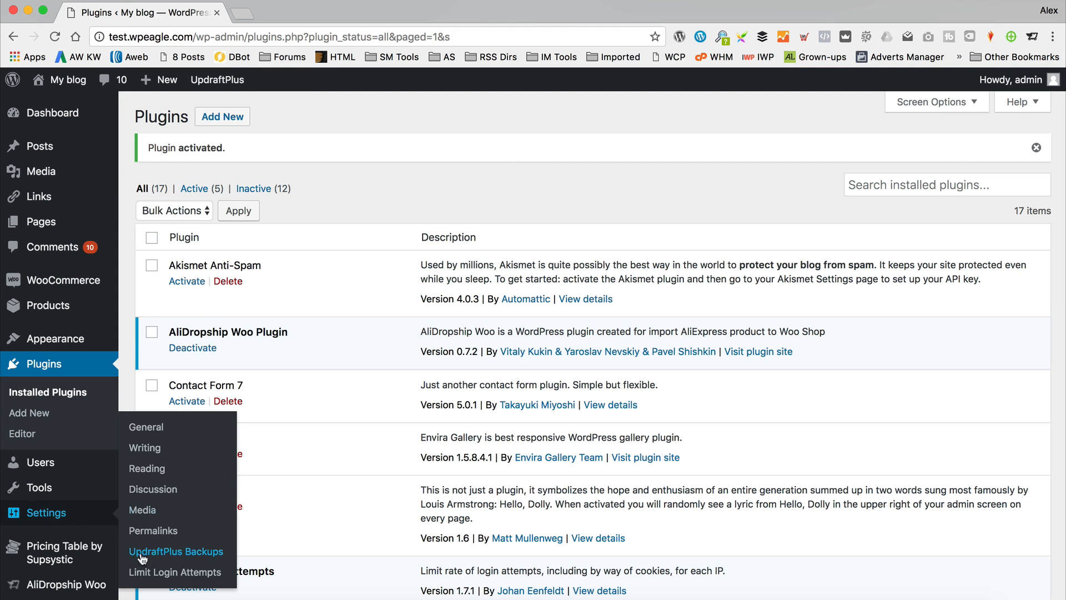
mouse_move(180, 552)
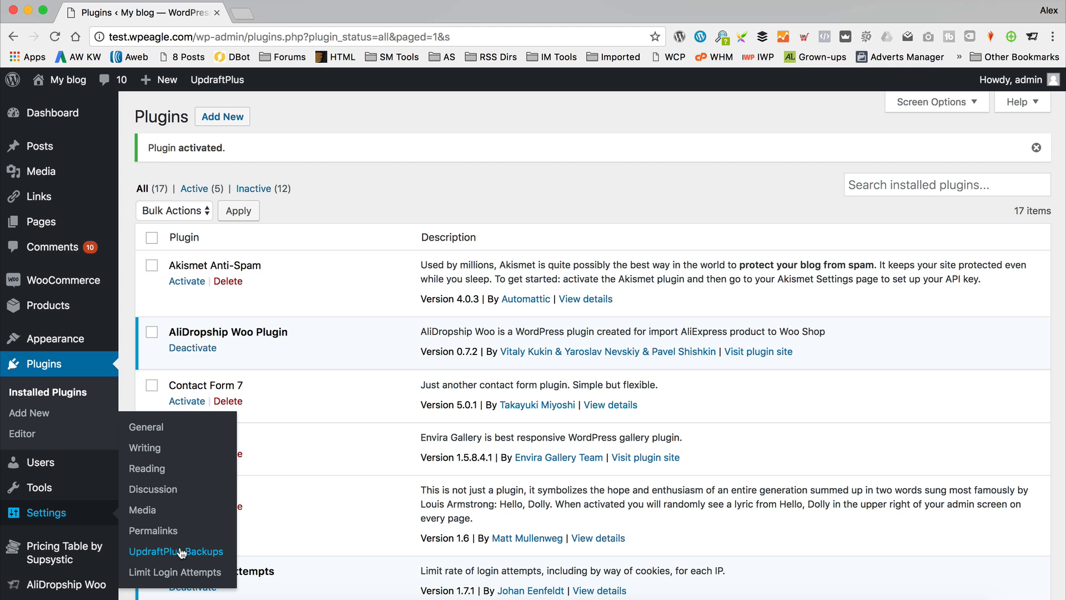
Reach the UpdraftPlus Backup/Restore page via Settings > UpdraftPlus Backups.
click(175, 551)
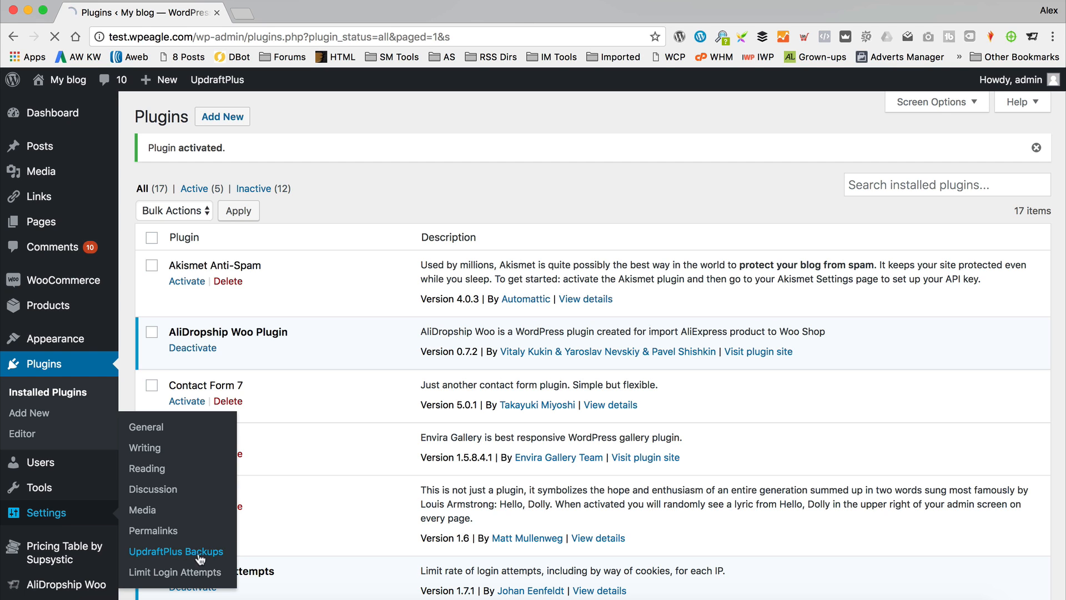
click(175, 551)
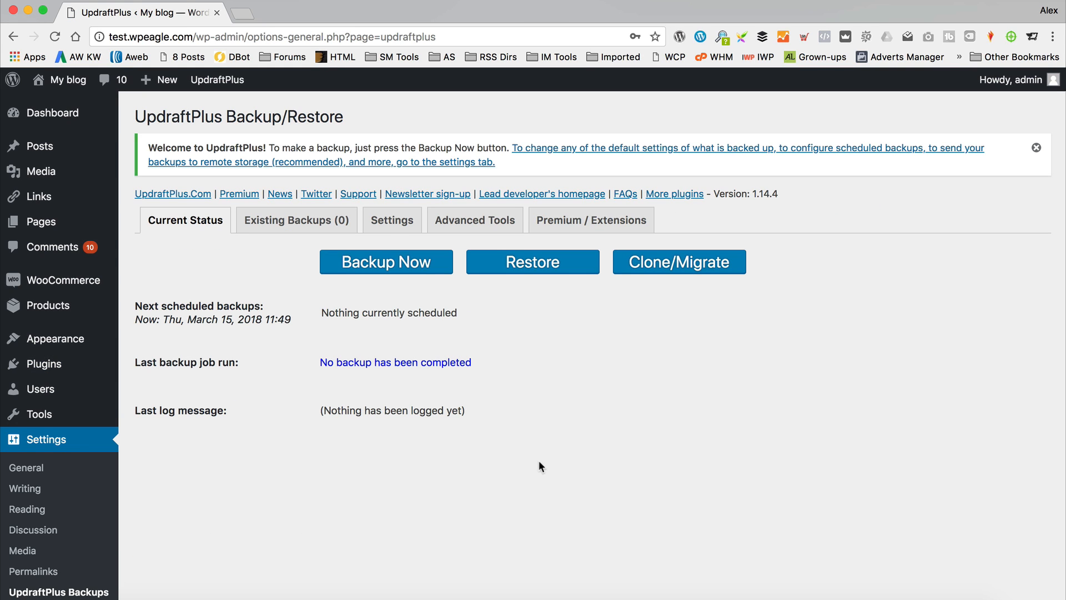
mouse_move(505, 364)
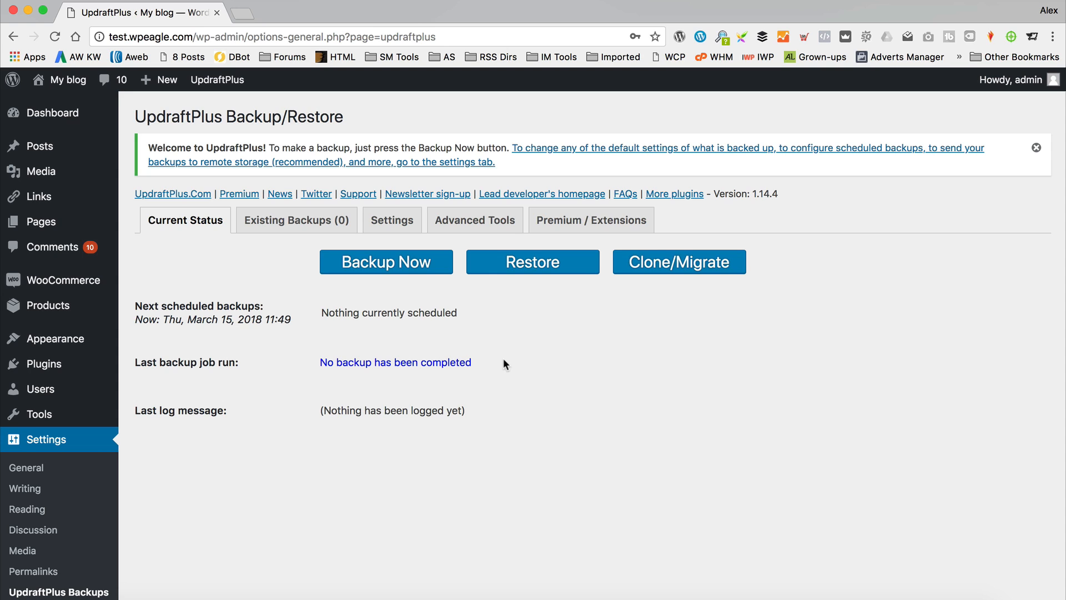
mouse_move(400, 262)
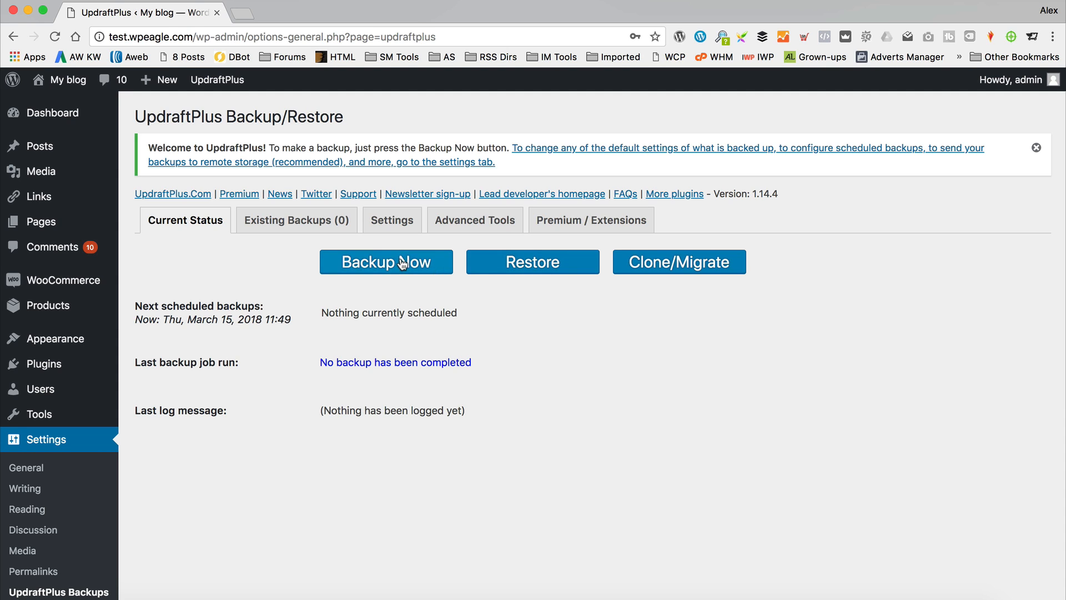
Start a one-time Backup Now including the database and all files.
click(385, 262)
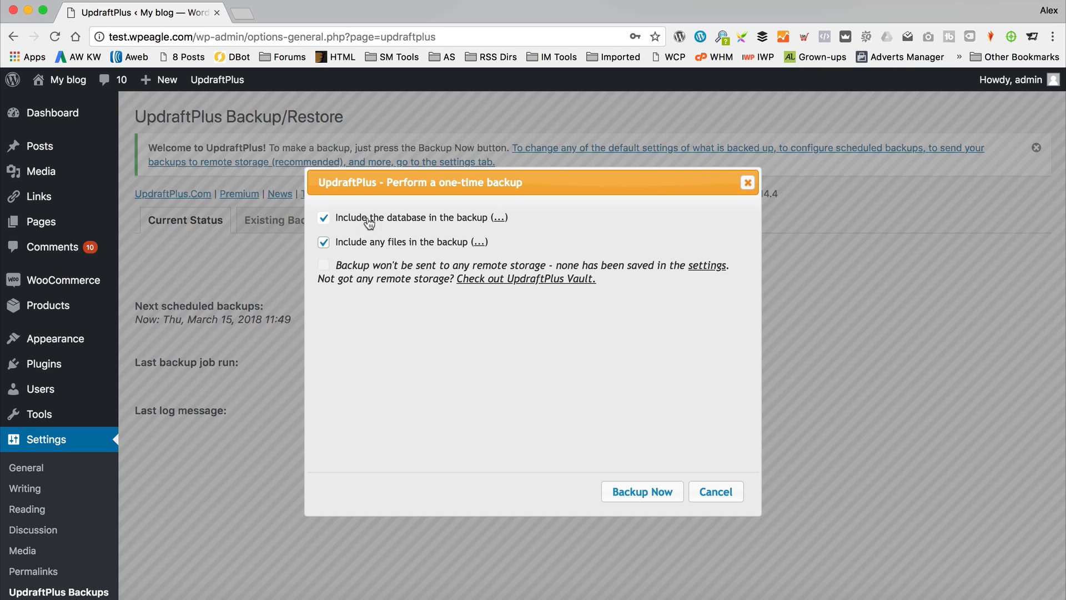
mouse_move(377, 255)
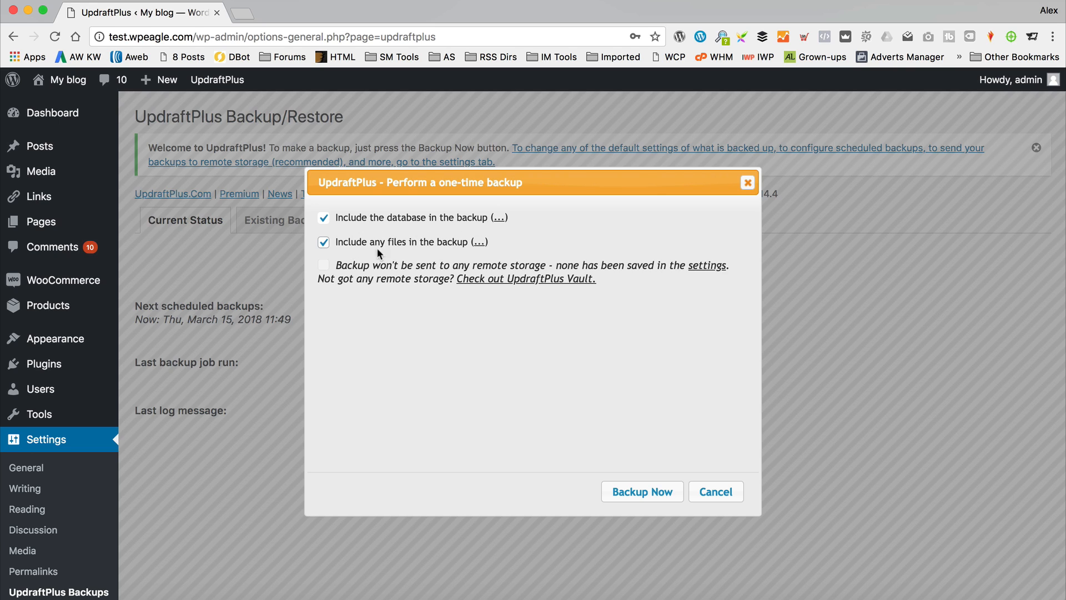
mouse_move(477, 255)
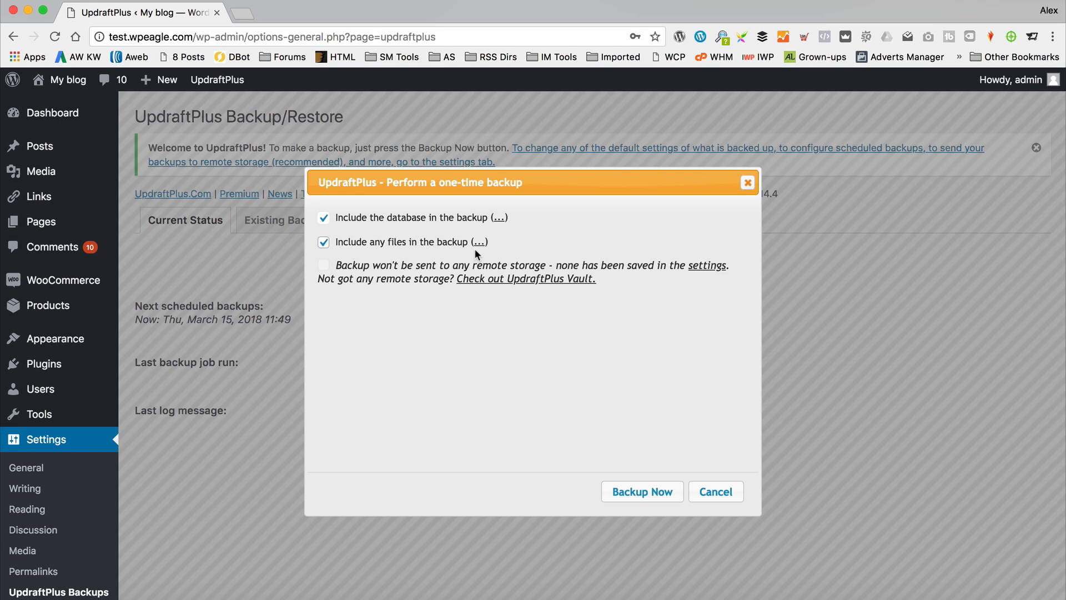
click(641, 491)
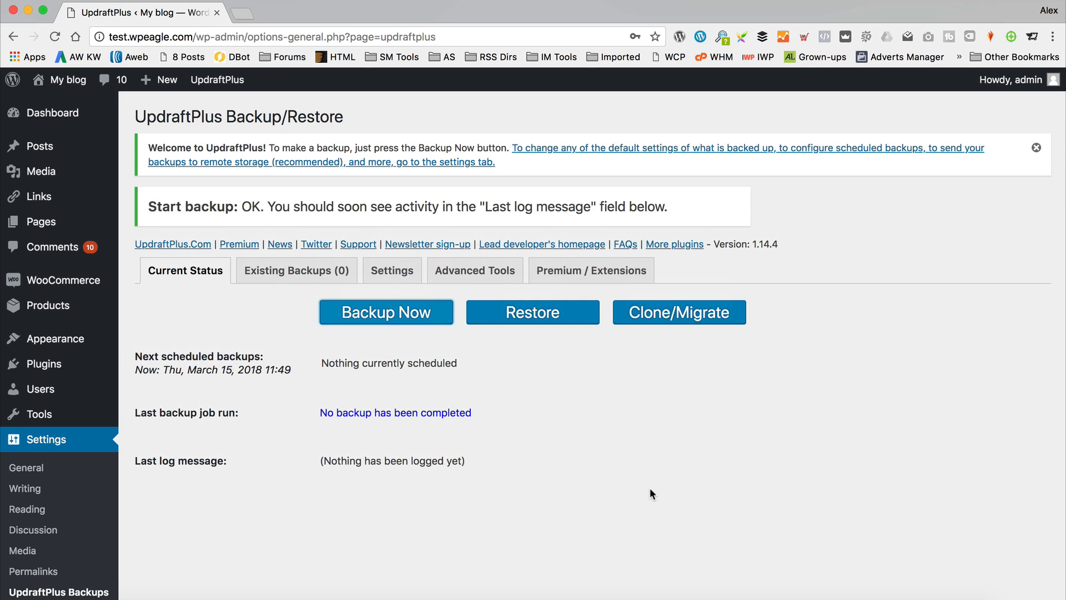
click(385, 311)
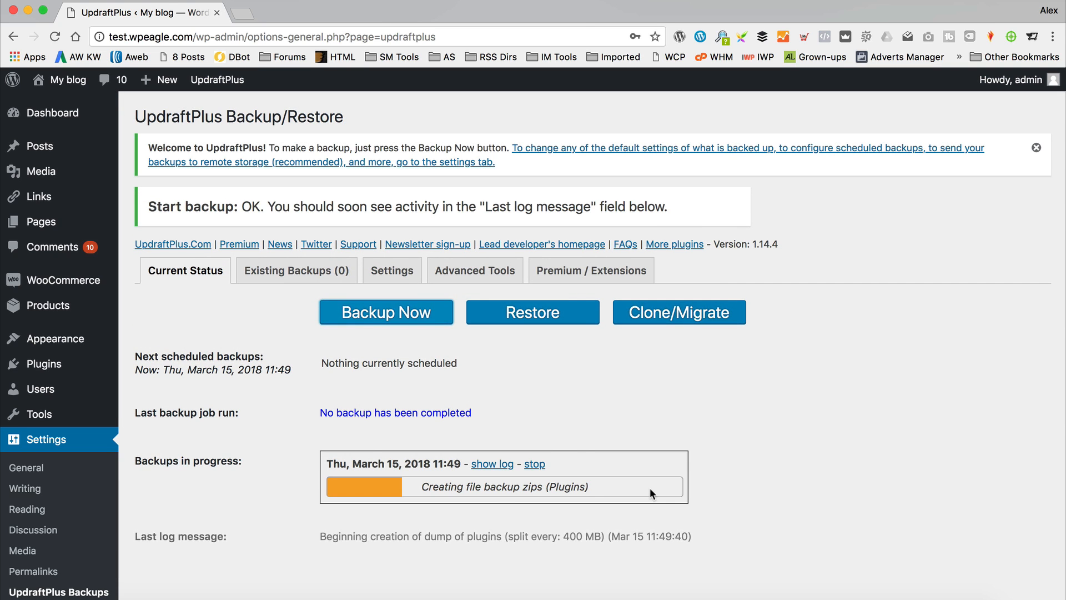
mouse_move(684, 438)
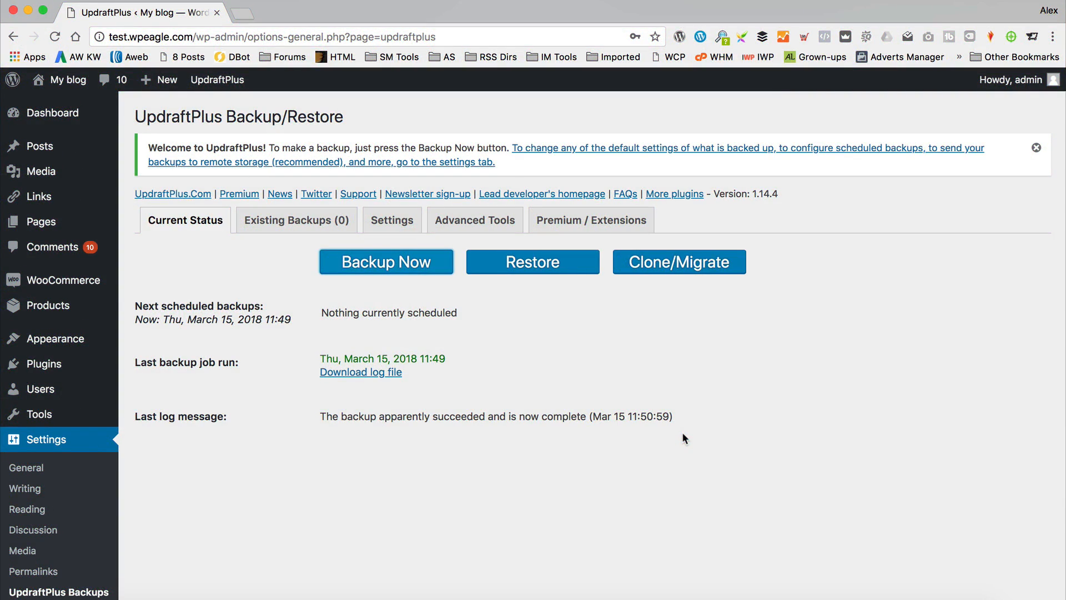
From Existing Backups, download the Mar 15, 2018 database archive to the computer and close the Save dialog.
click(295, 220)
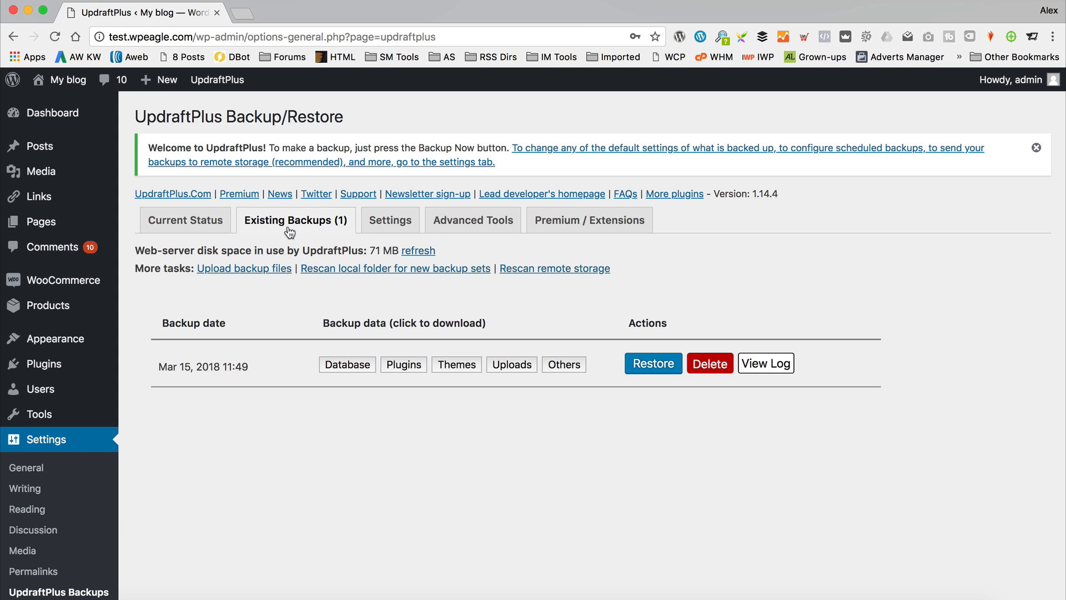
mouse_move(602, 464)
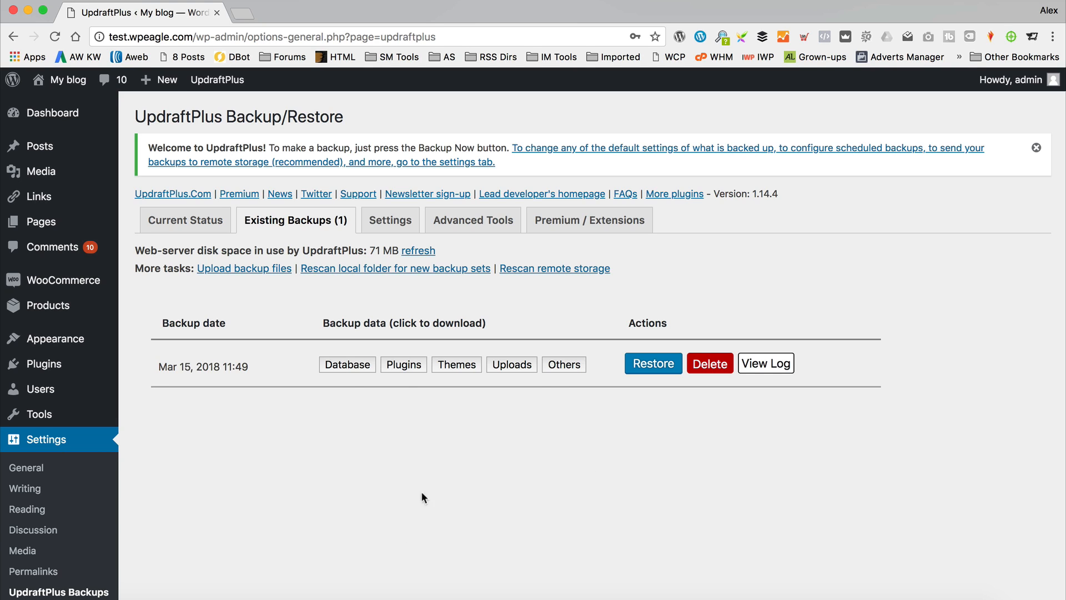
mouse_move(539, 418)
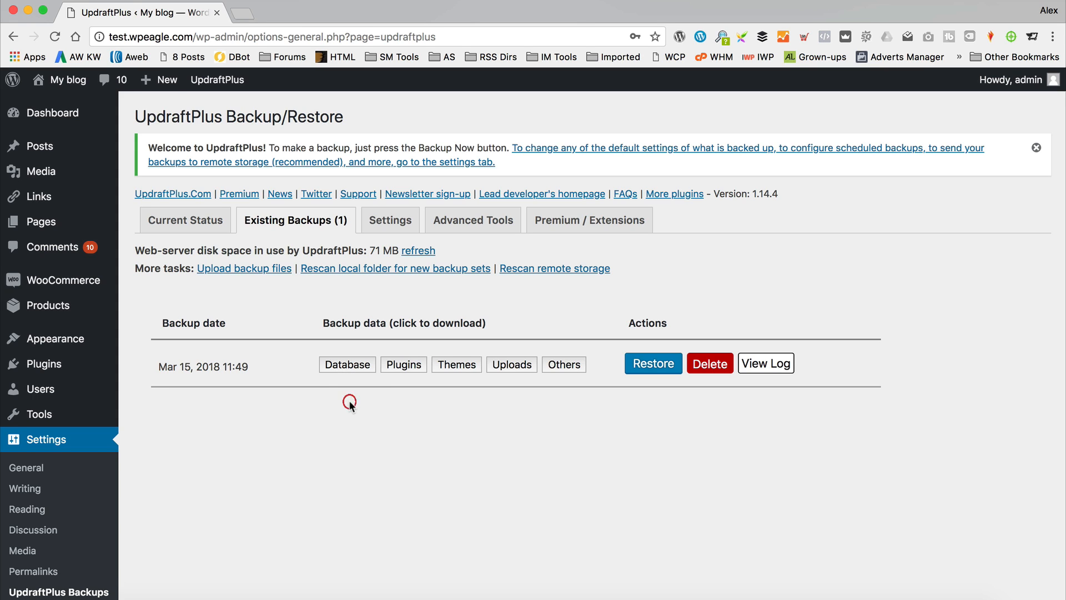
click(347, 364)
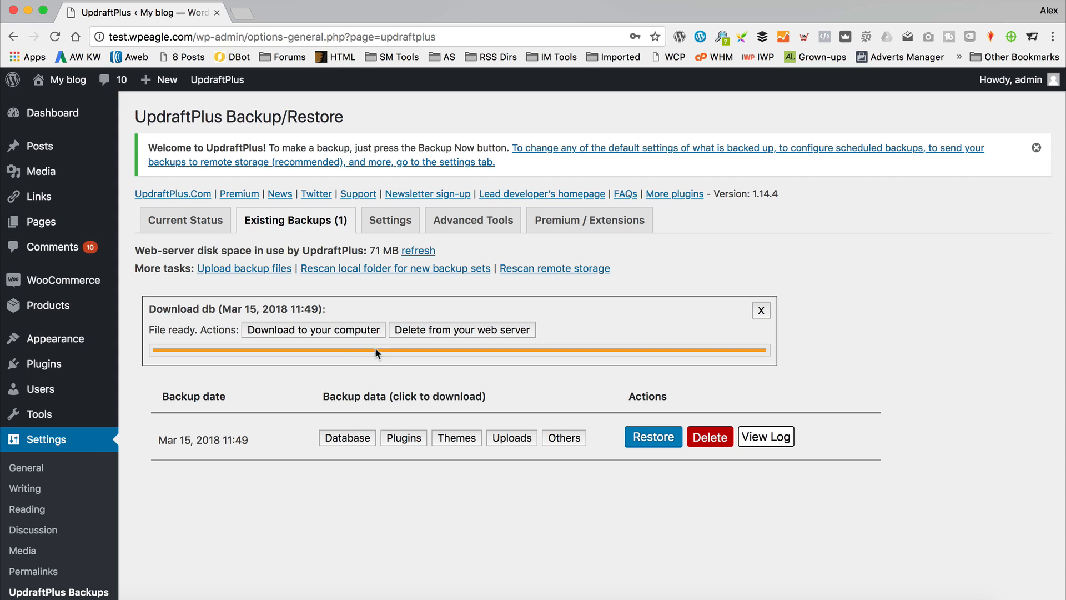
click(314, 330)
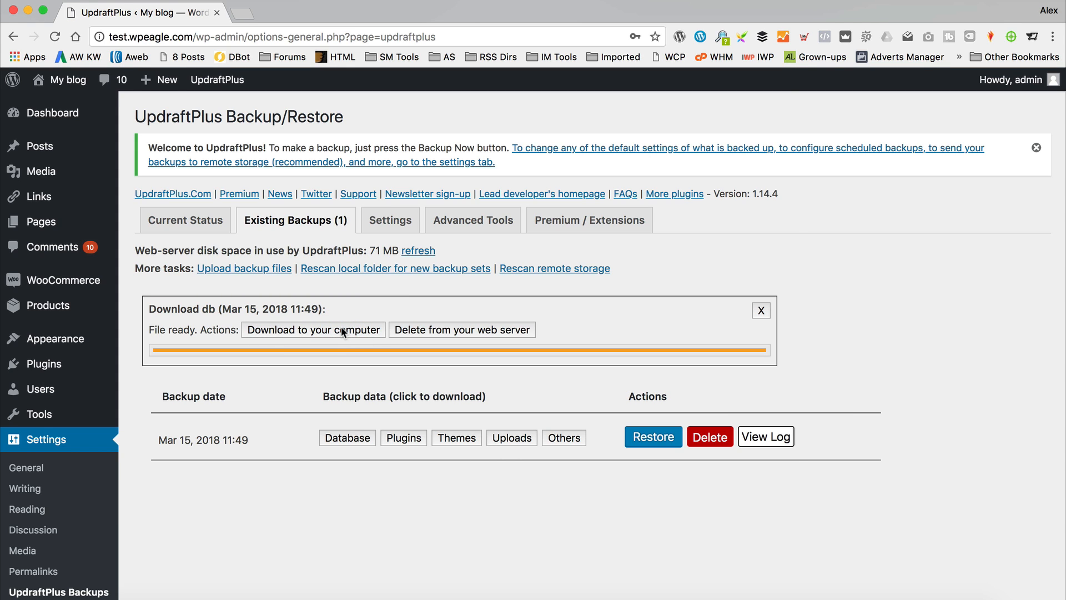
click(313, 330)
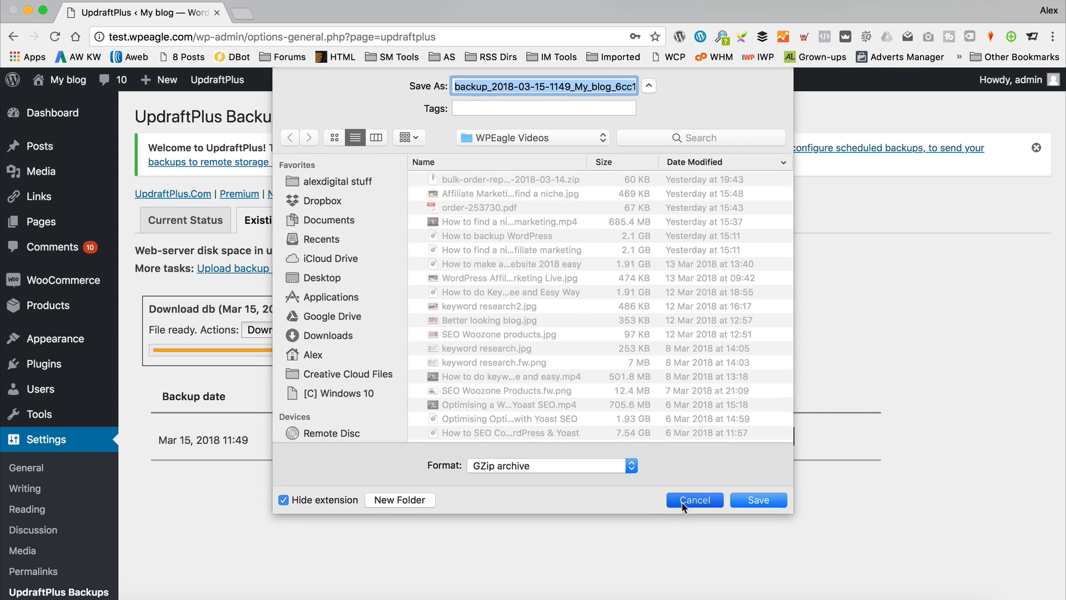
click(693, 500)
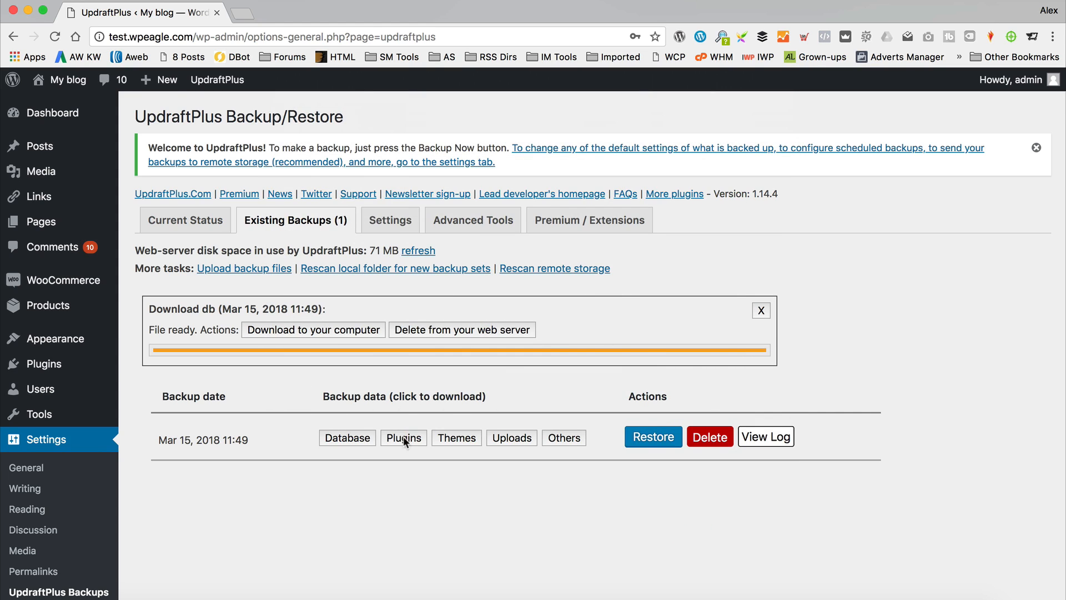
mouse_move(458, 431)
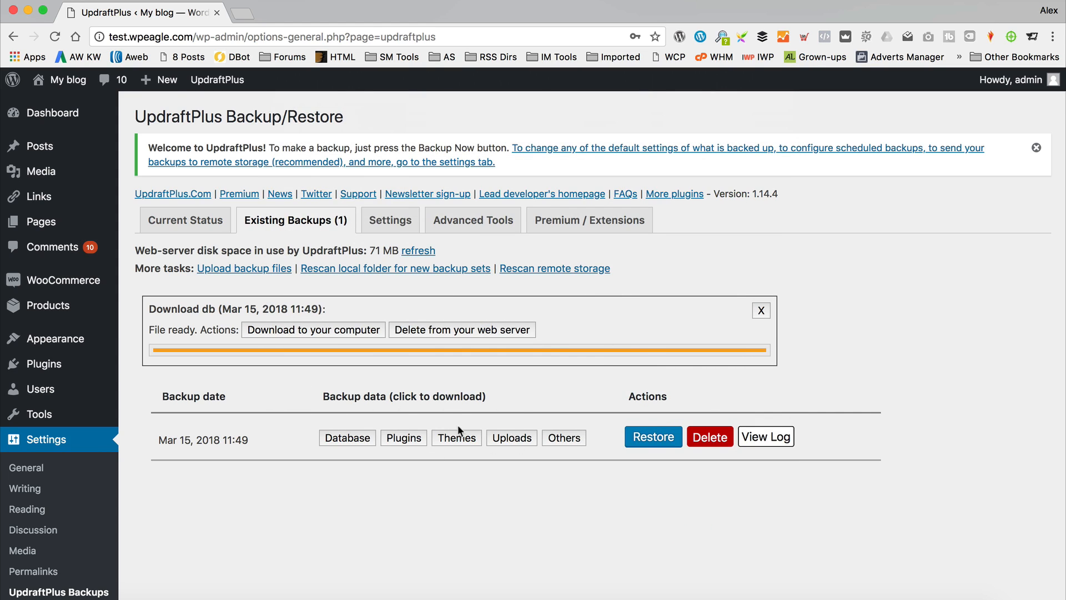
mouse_move(608, 464)
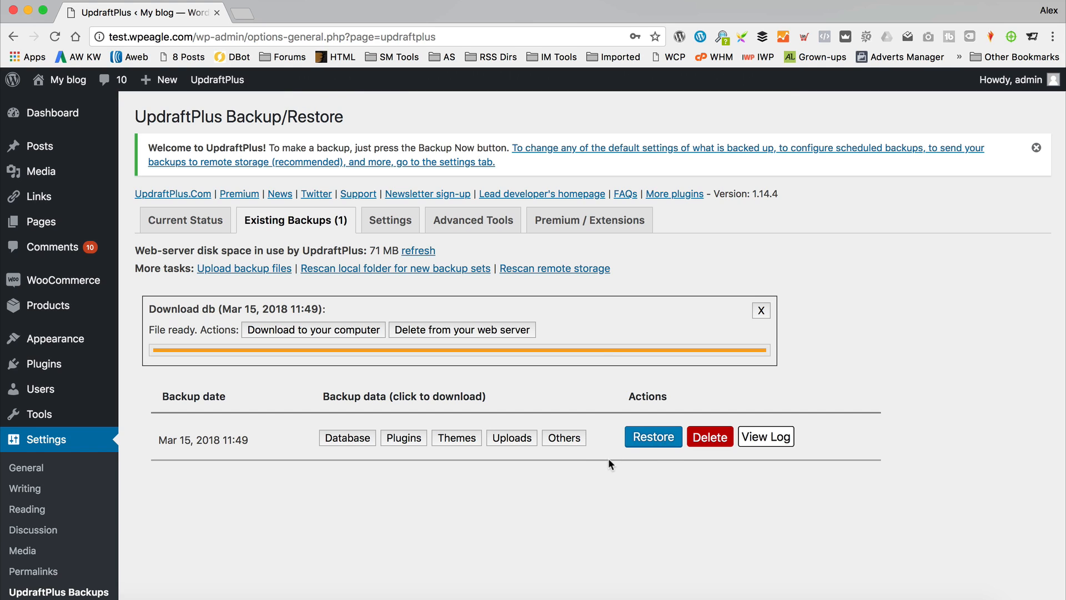
mouse_move(473, 430)
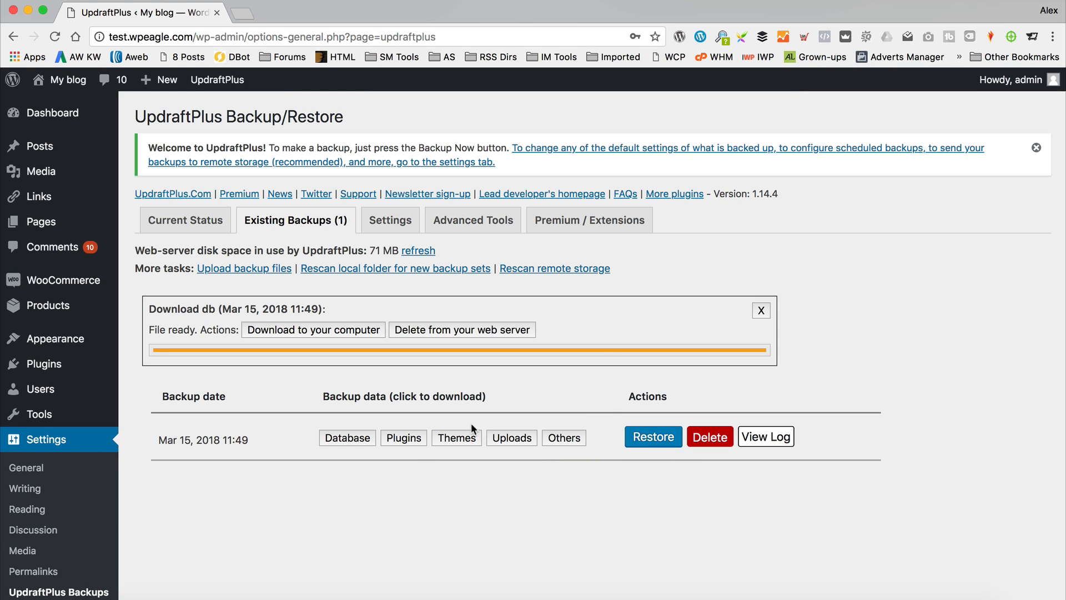
mouse_move(808, 401)
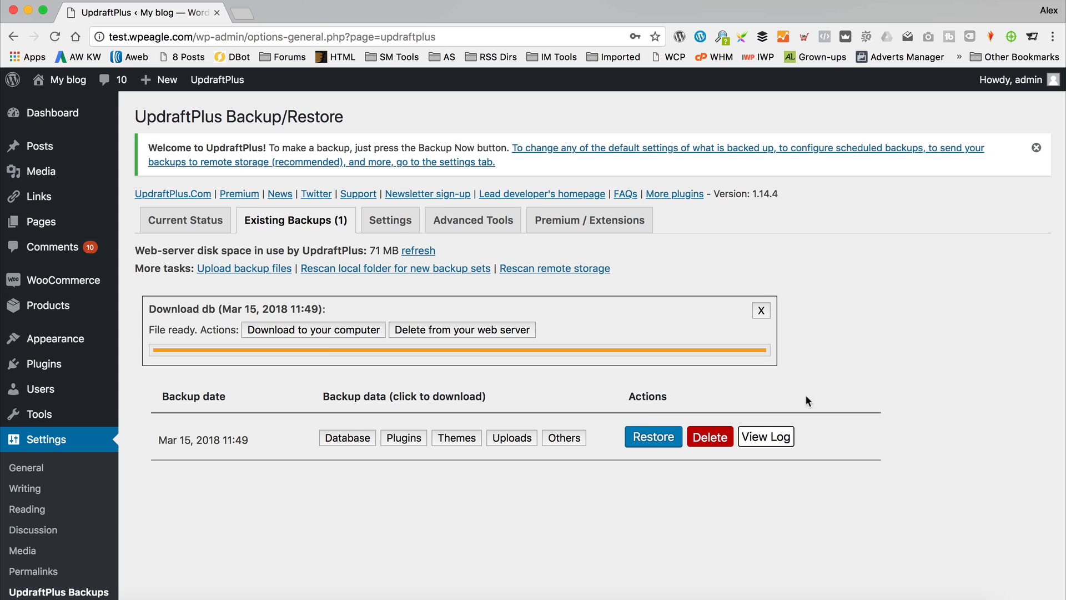
click(652, 436)
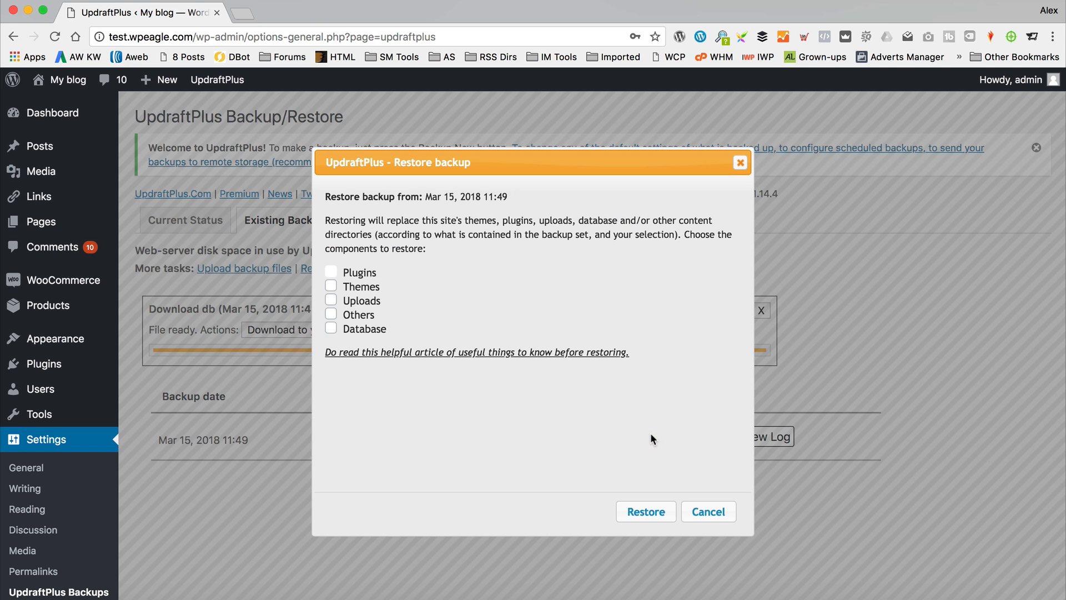
click(331, 272)
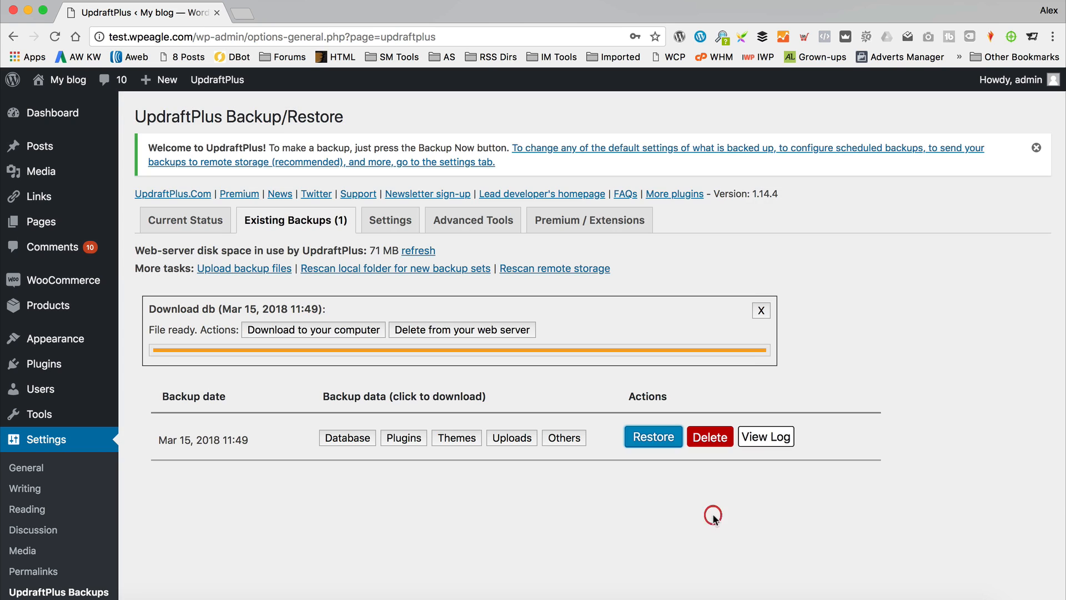
mouse_move(276, 427)
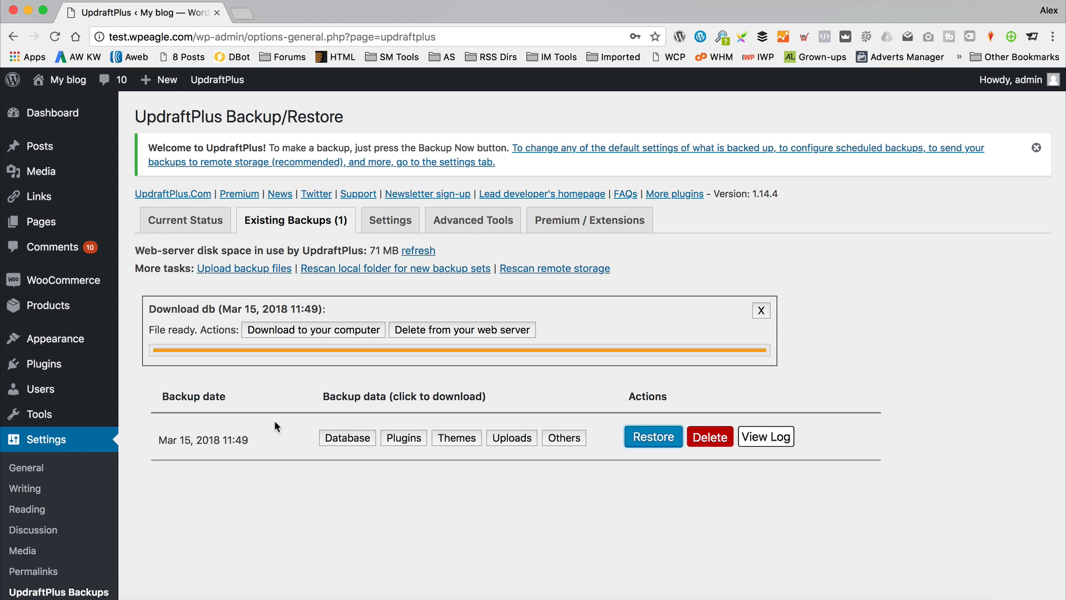
mouse_move(243, 267)
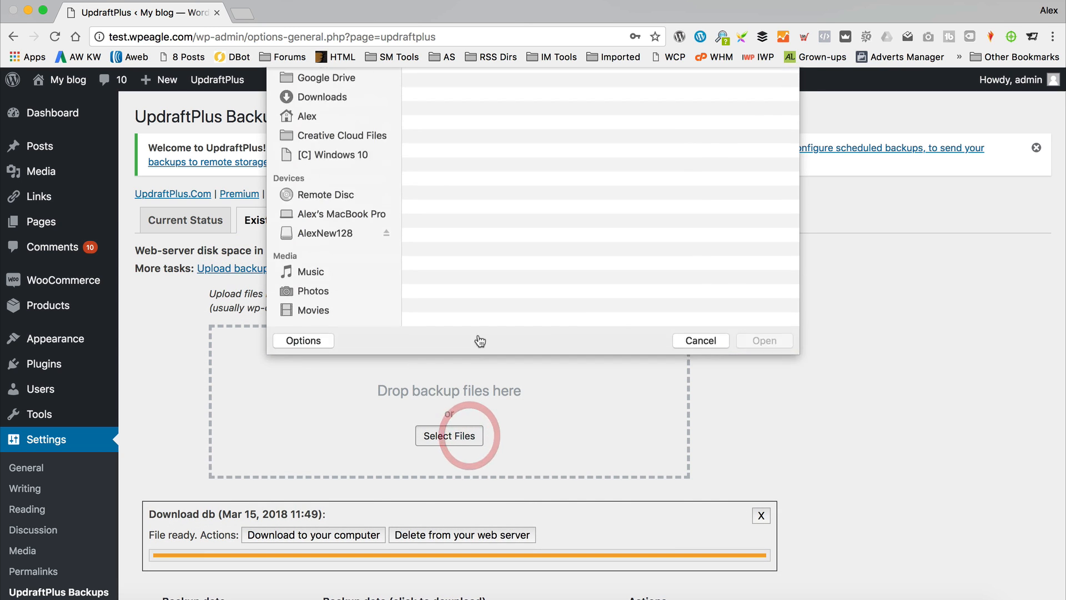
Cancel the upload file picker and switch to the UpdraftPlus Settings tab.
click(700, 341)
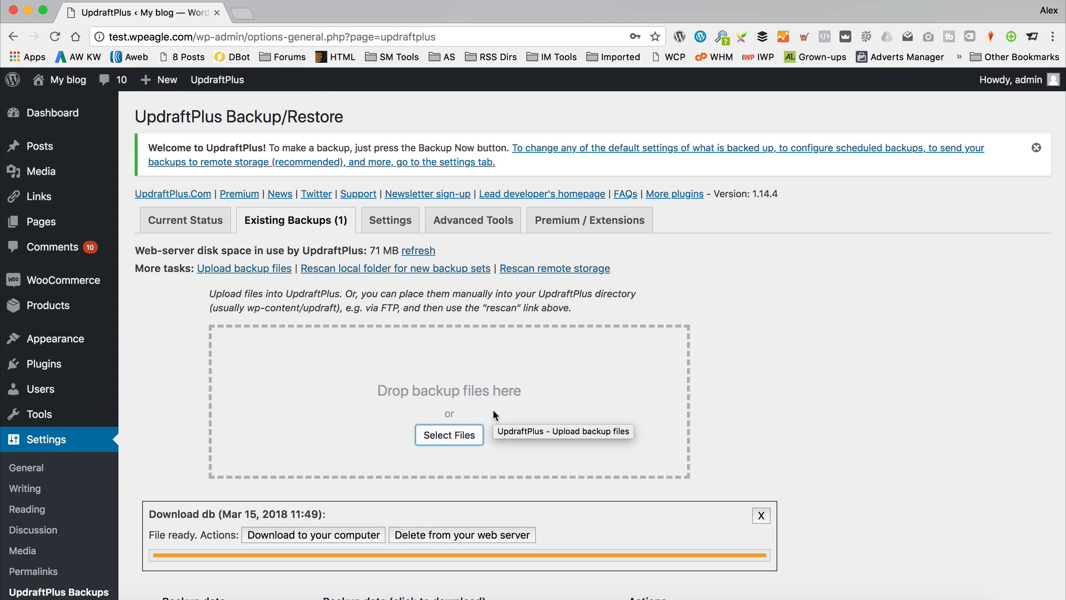
click(390, 219)
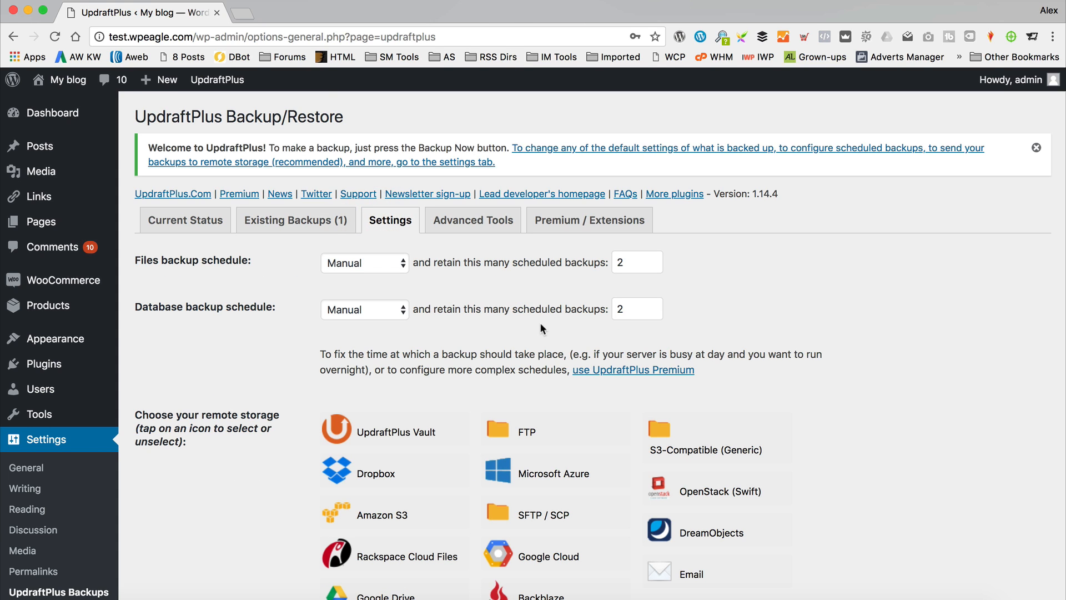
Set the files backup schedule to Daily and keep the database backup schedule on Manual.
click(364, 262)
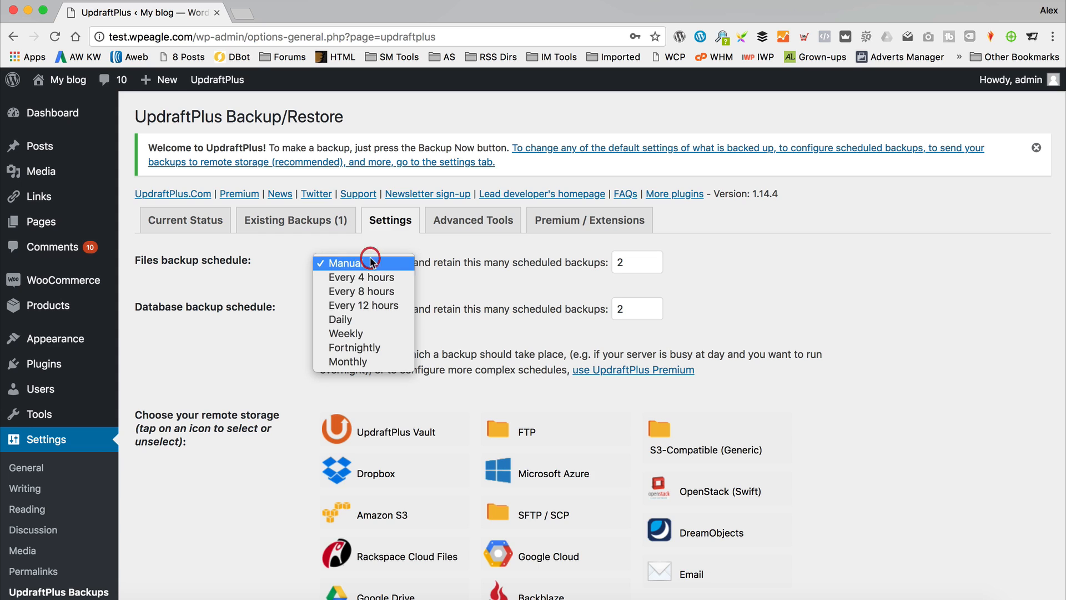
click(361, 276)
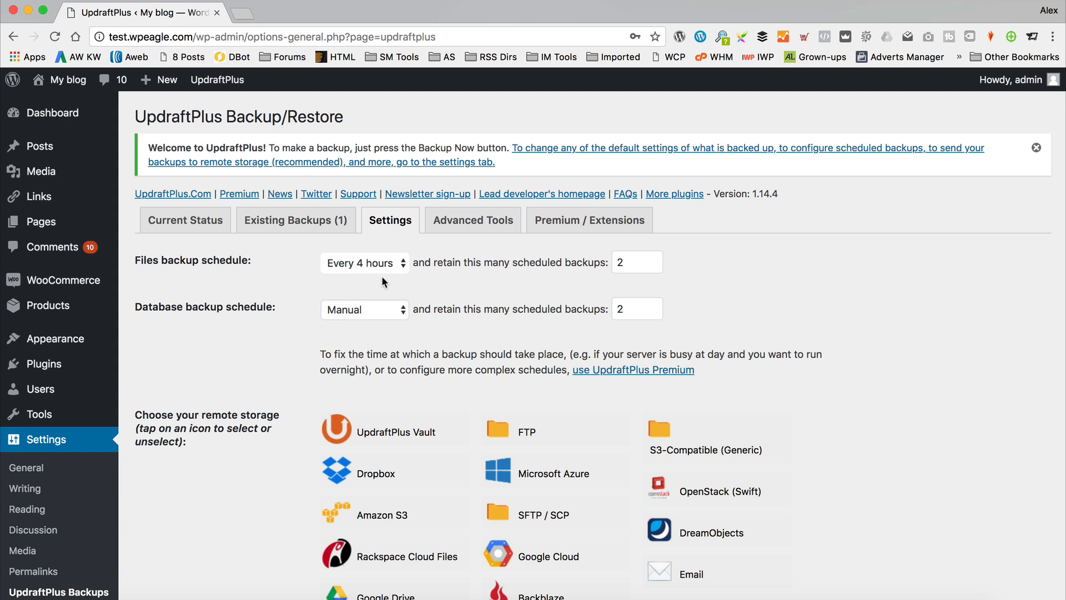
click(365, 262)
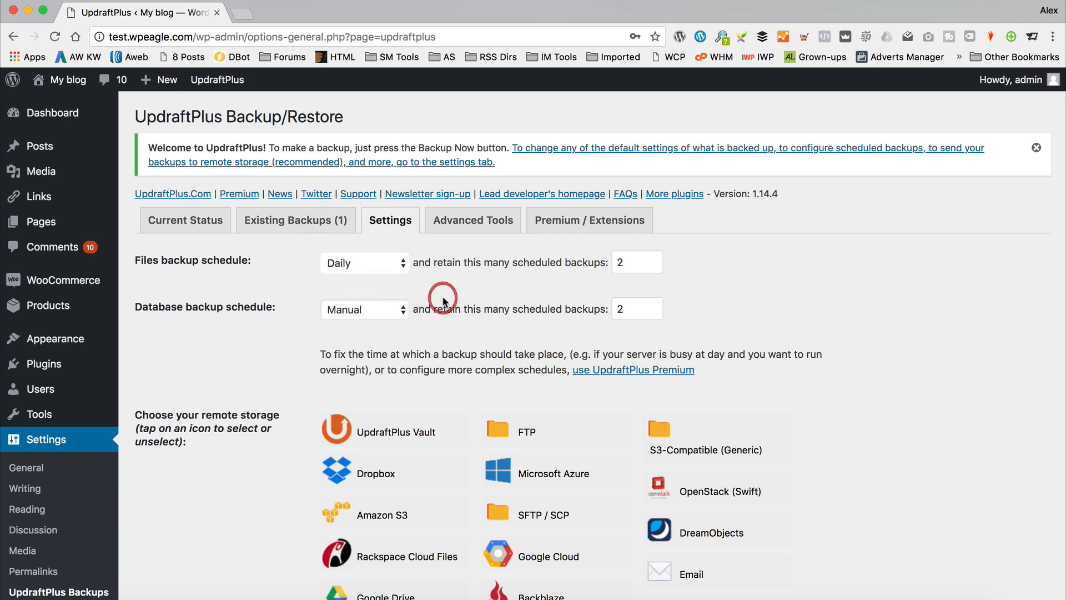
click(364, 262)
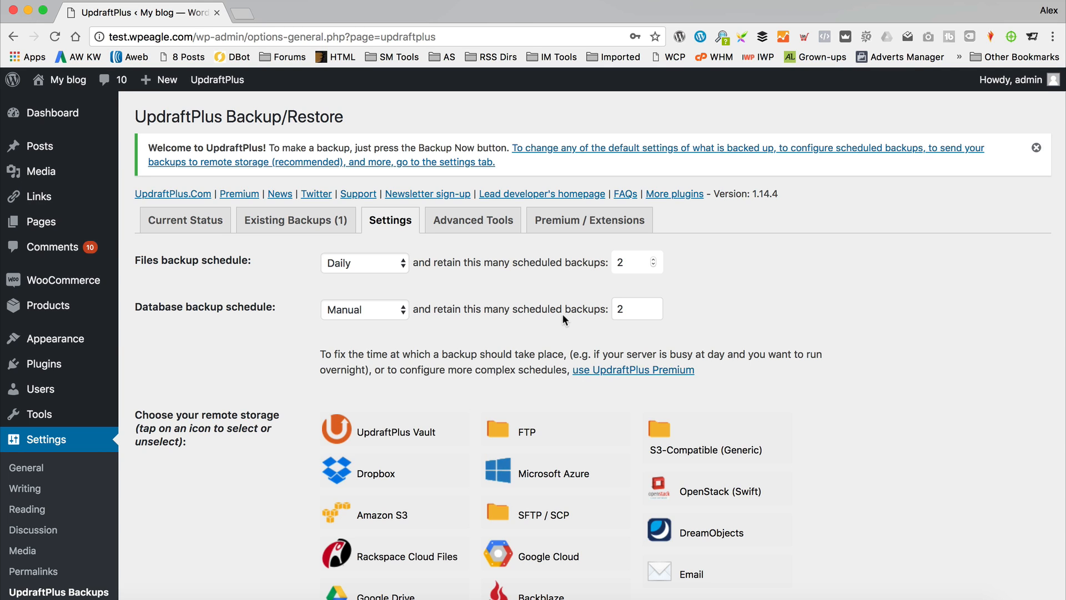
mouse_move(380, 317)
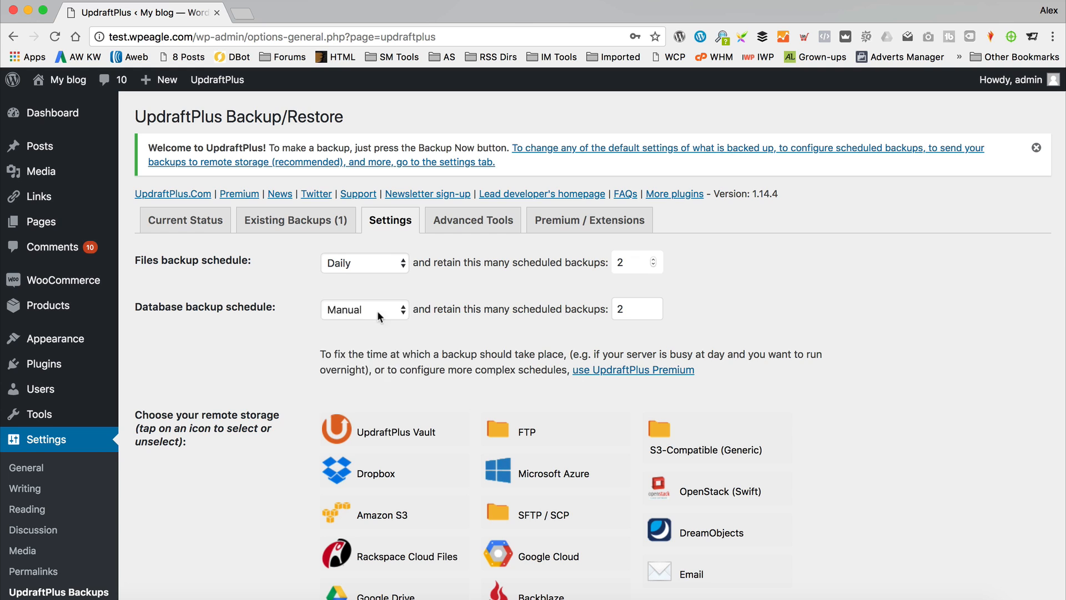
click(365, 310)
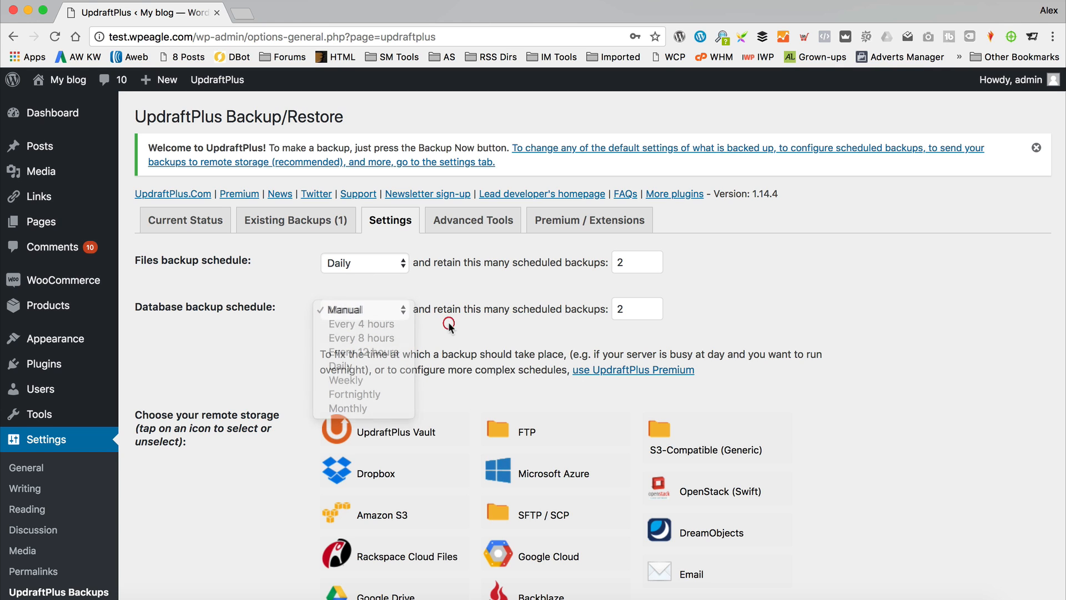
click(346, 310)
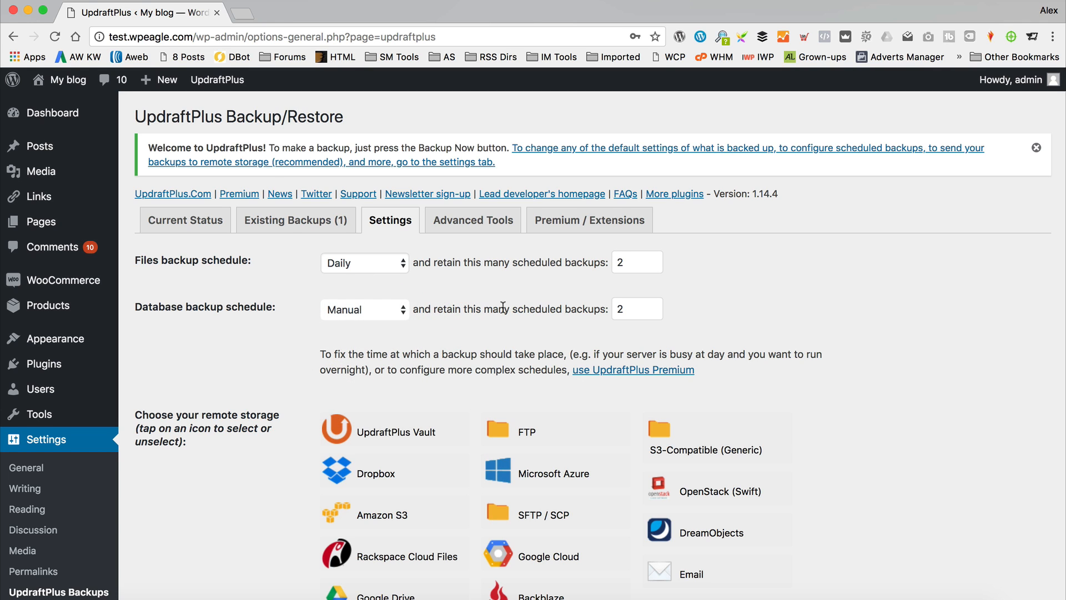
scroll(down, 3)
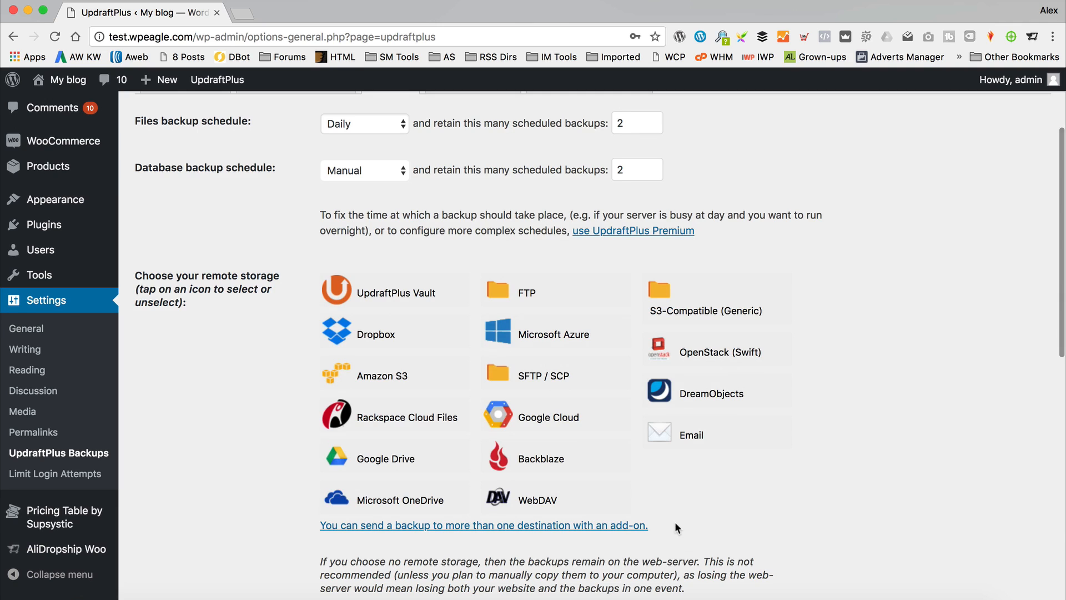
mouse_move(289, 383)
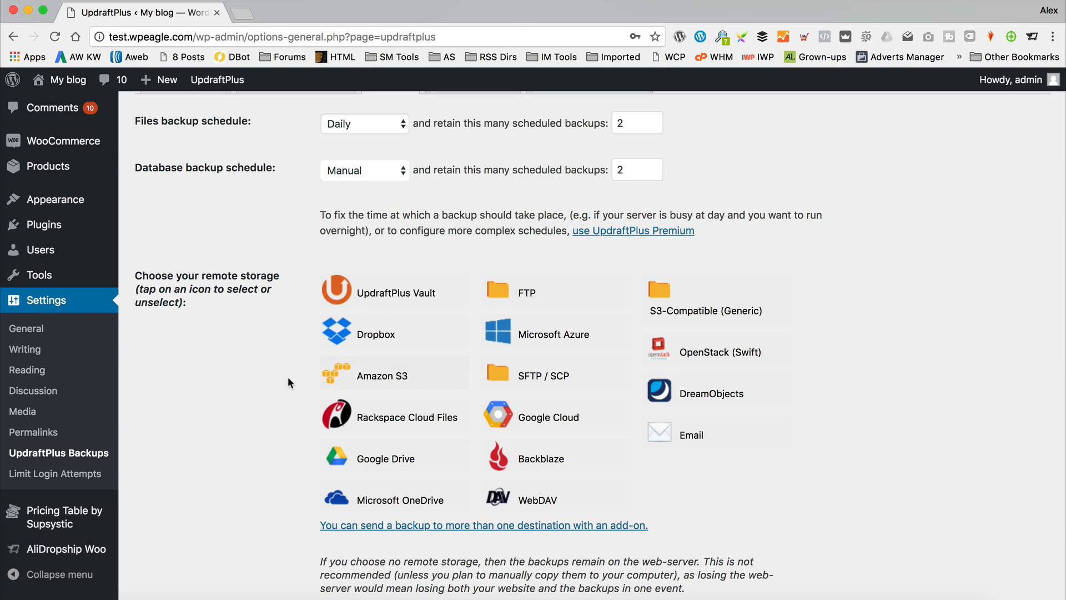
mouse_move(352, 333)
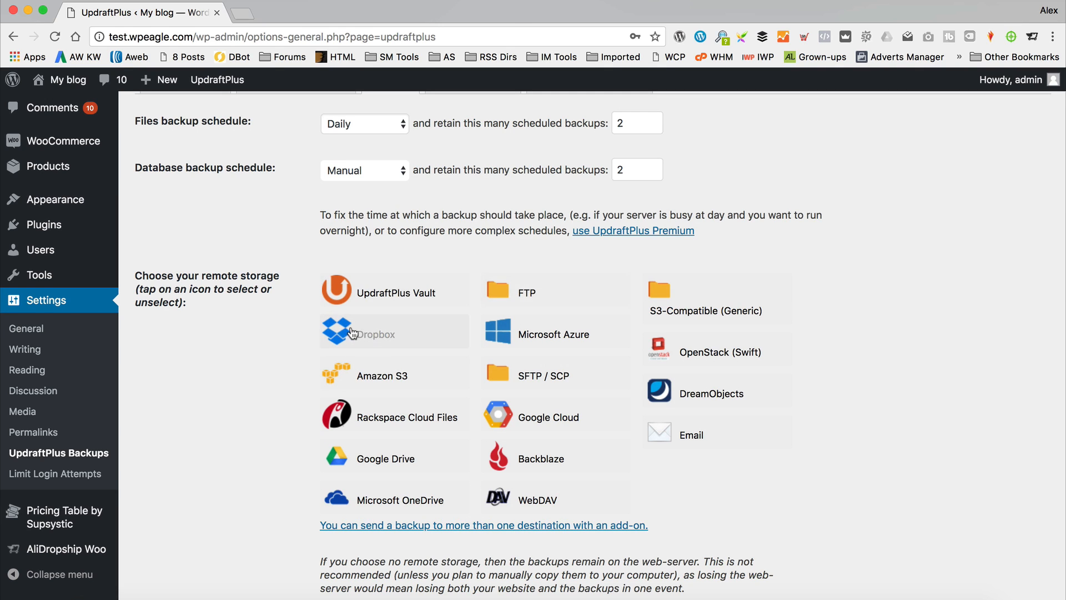
mouse_move(379, 380)
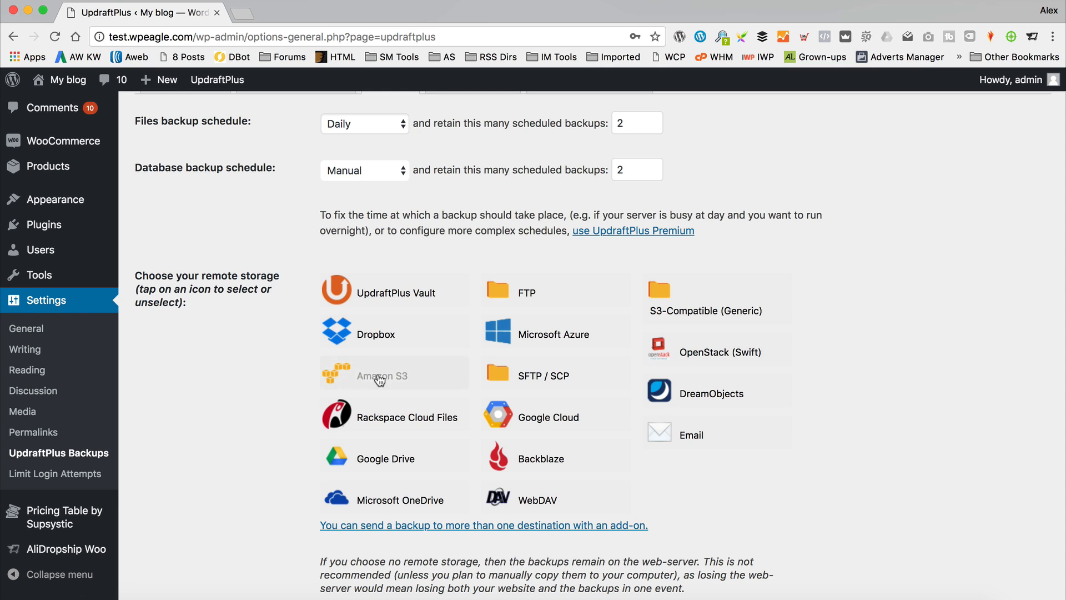
mouse_move(365, 468)
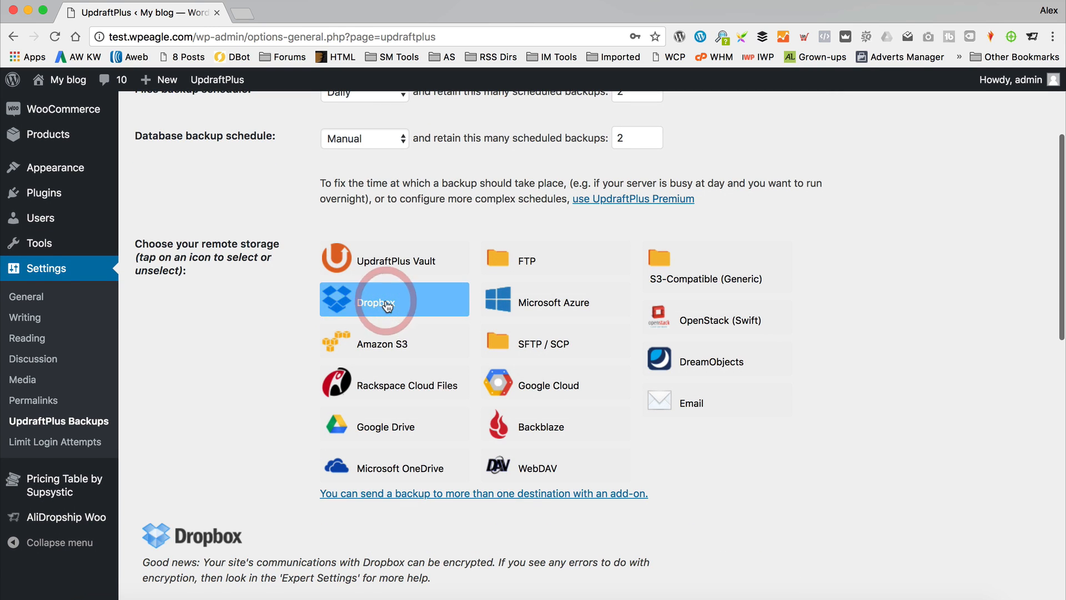
Review the Dropbox remote storage settings, then move through Advanced Tools to Premium / Extensions.
scroll(down, 3)
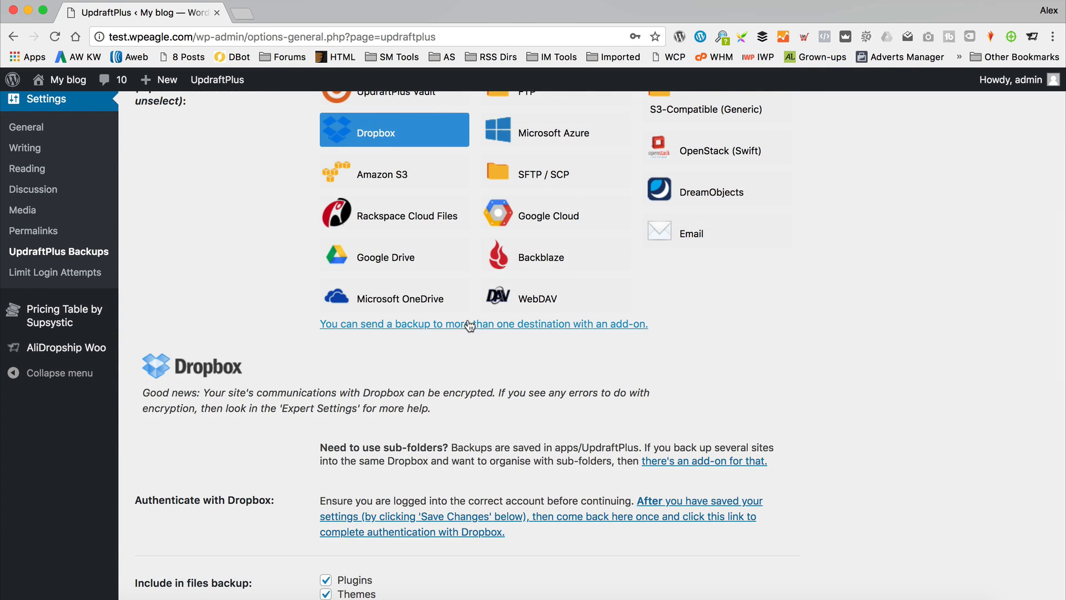
scroll(down, 3)
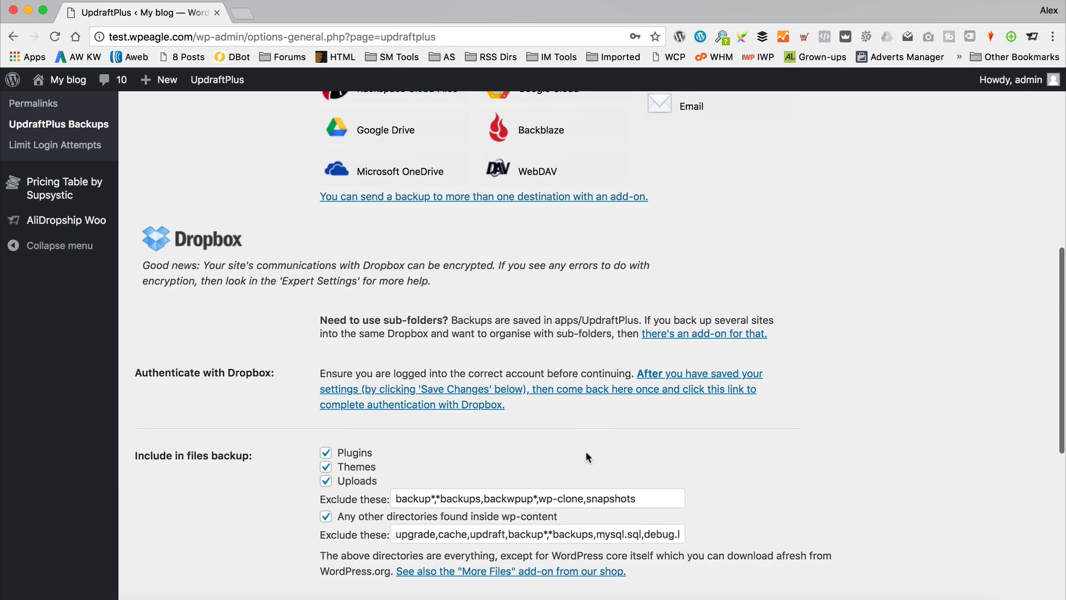
scroll(up, 3)
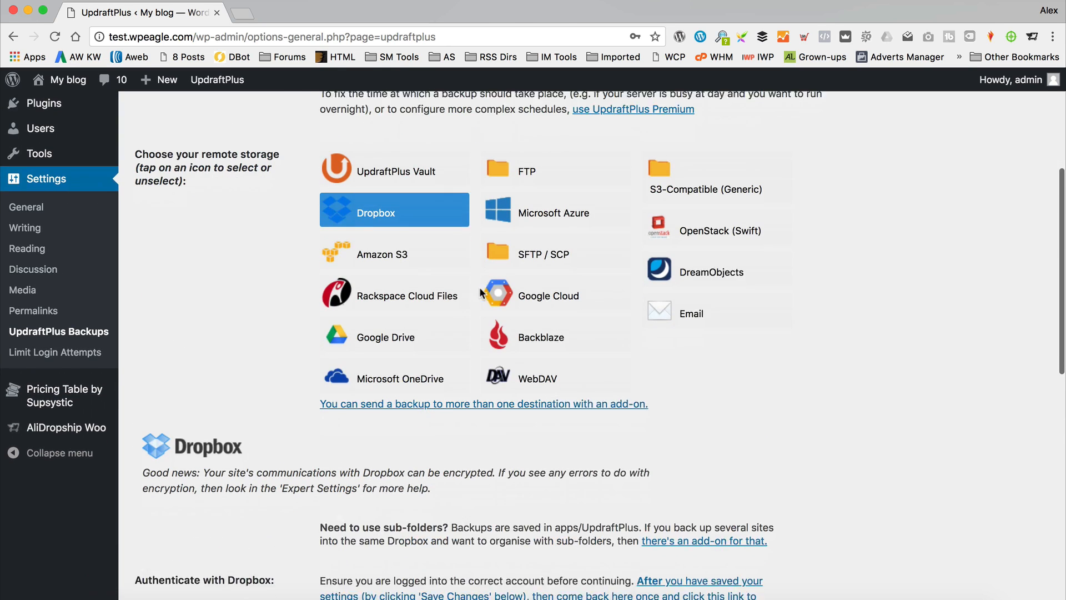
scroll(down, 3)
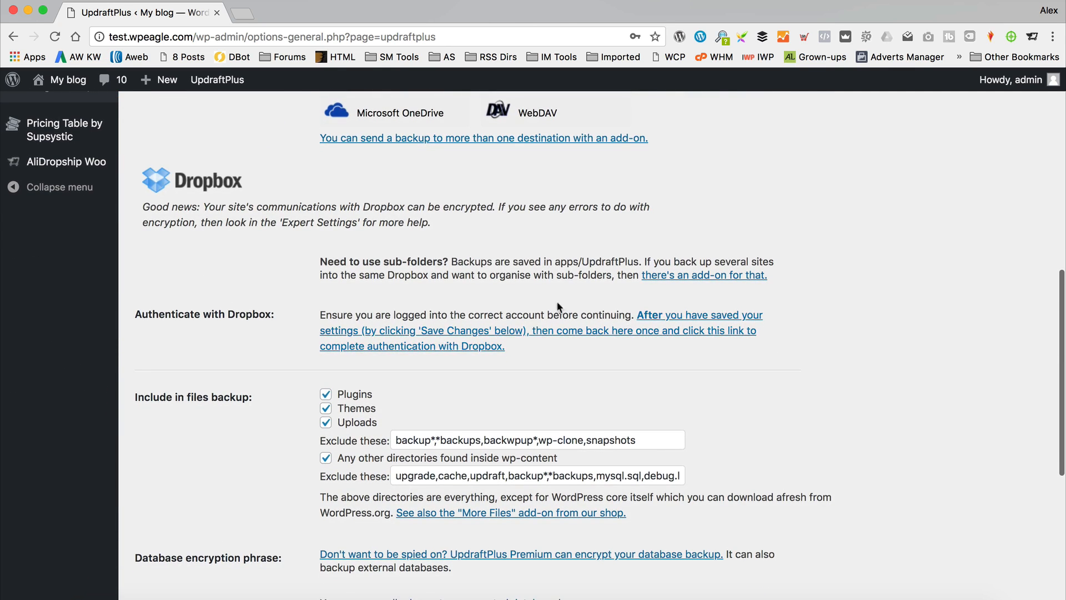
scroll(up, 3)
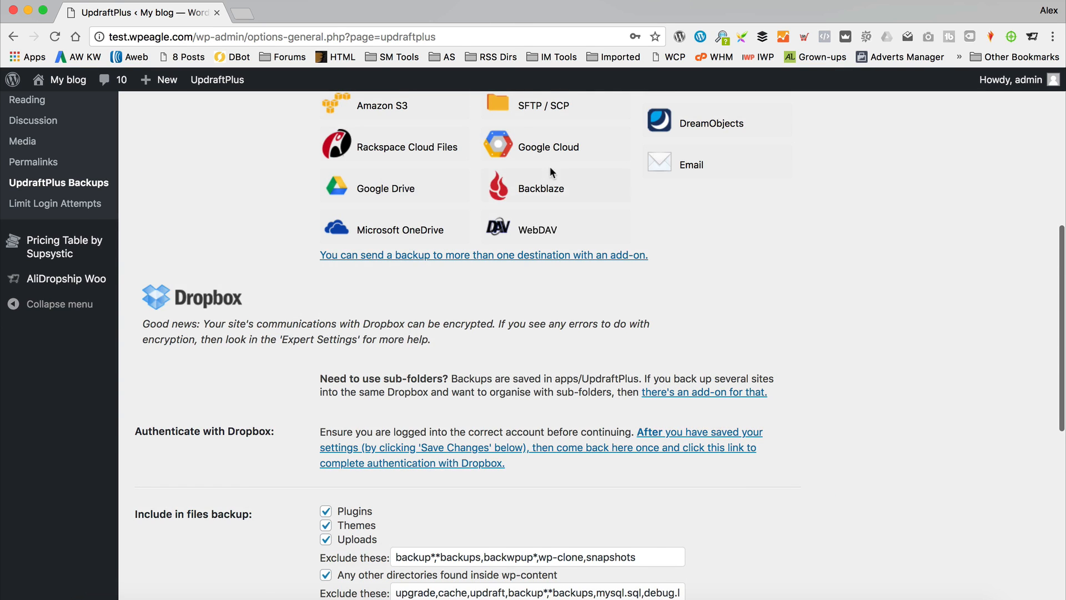
scroll(down, 3)
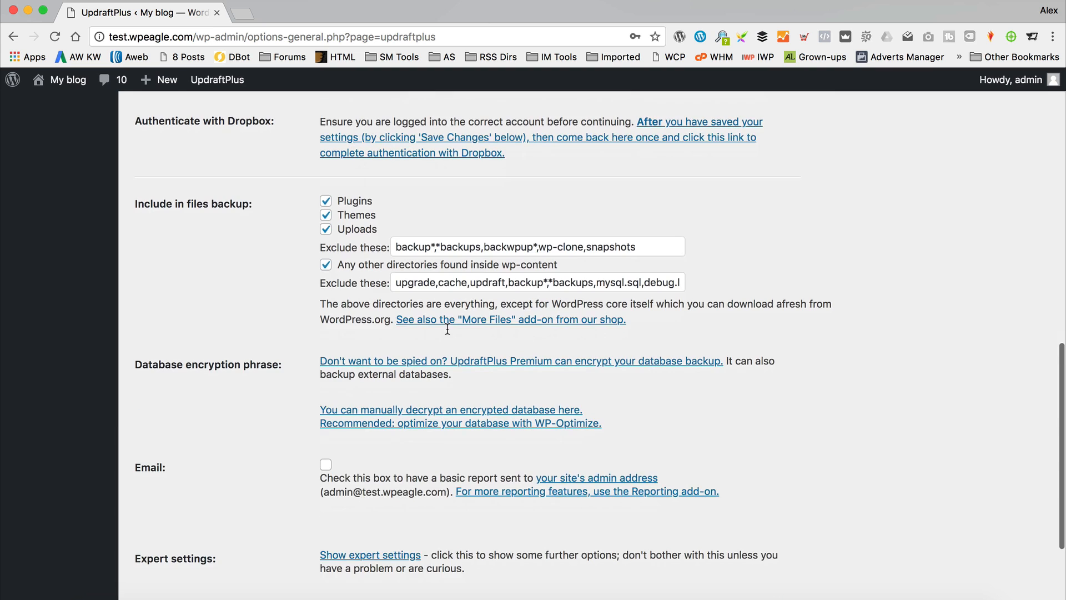
scroll(down, 3)
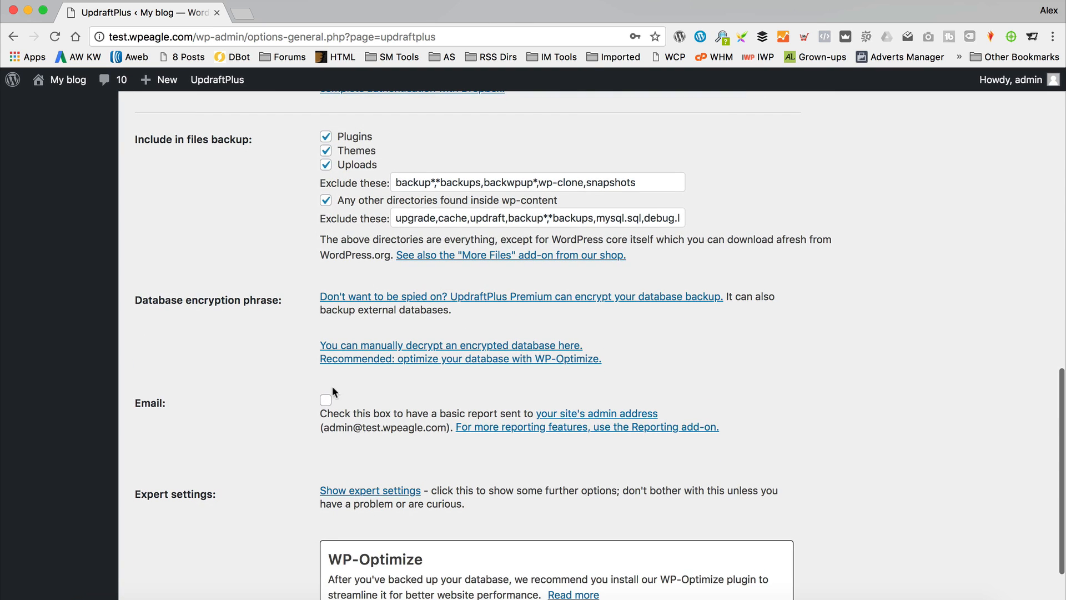
mouse_move(333, 401)
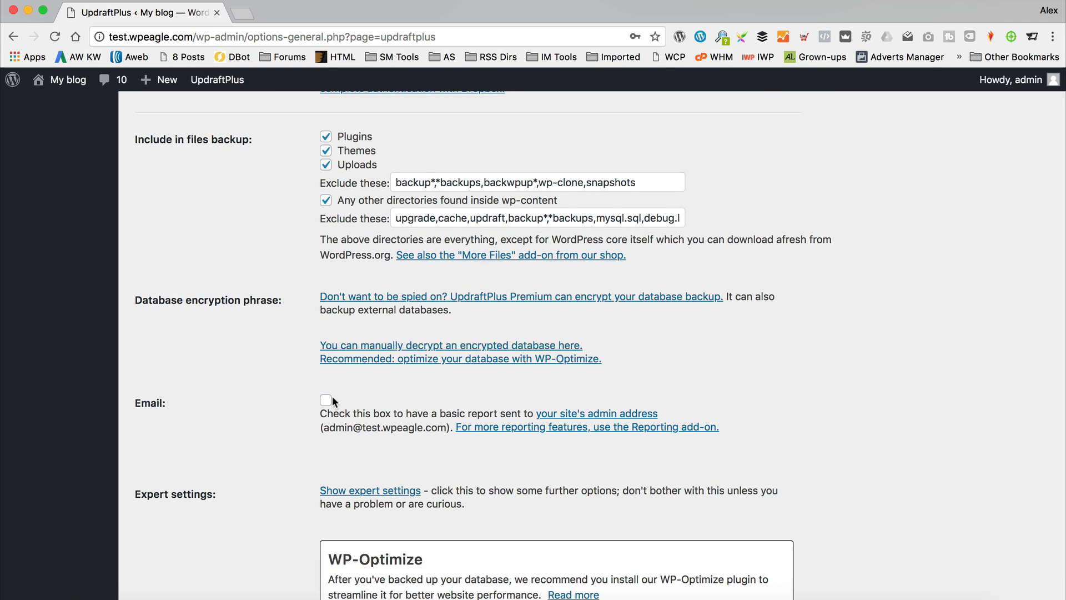
scroll(up, 3)
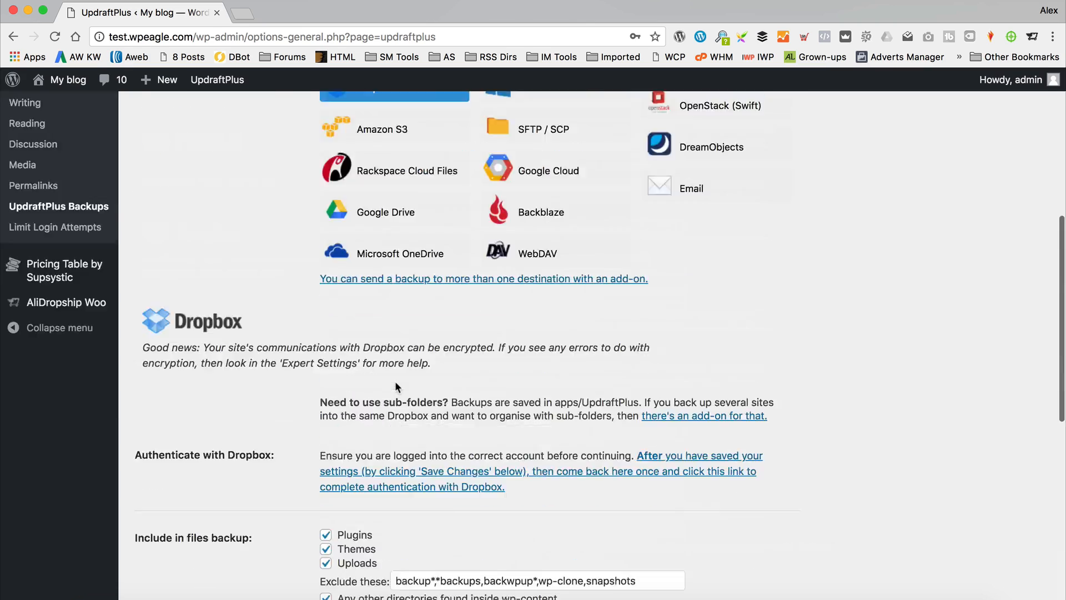
scroll(up, 3)
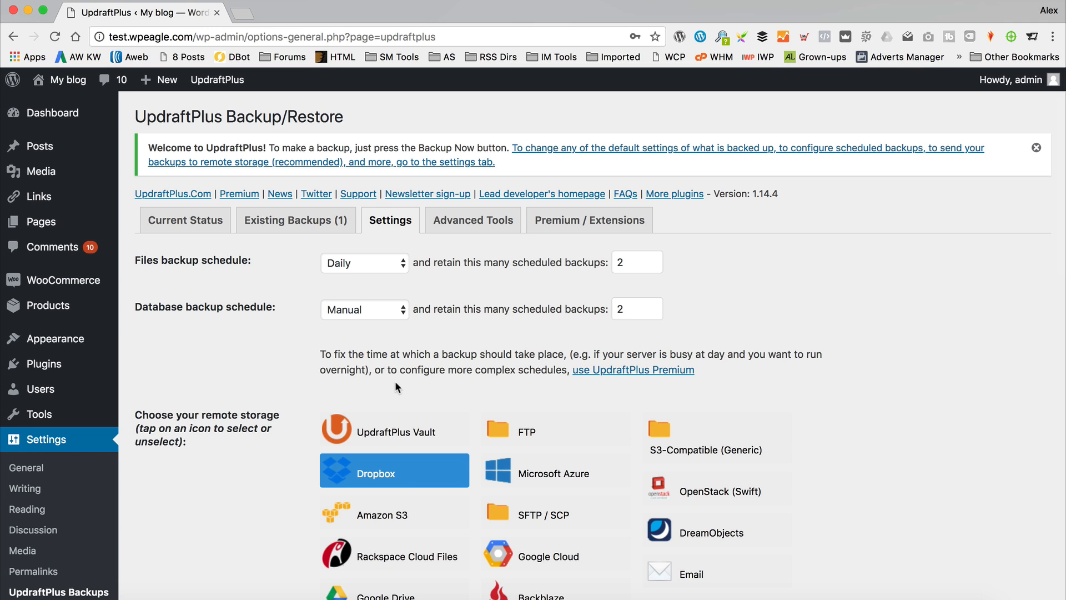
mouse_move(472, 220)
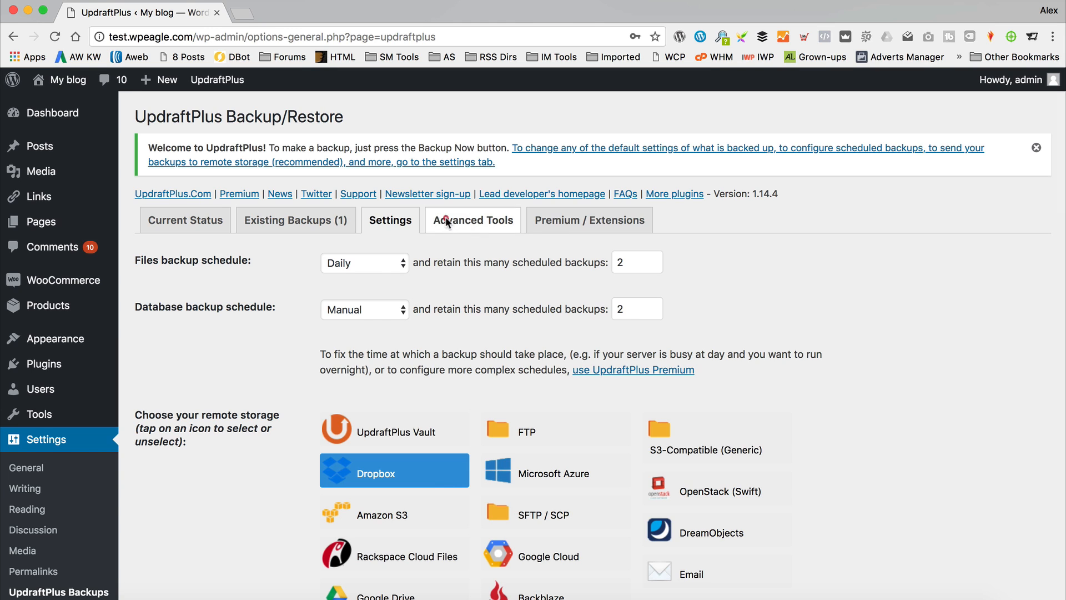
click(473, 220)
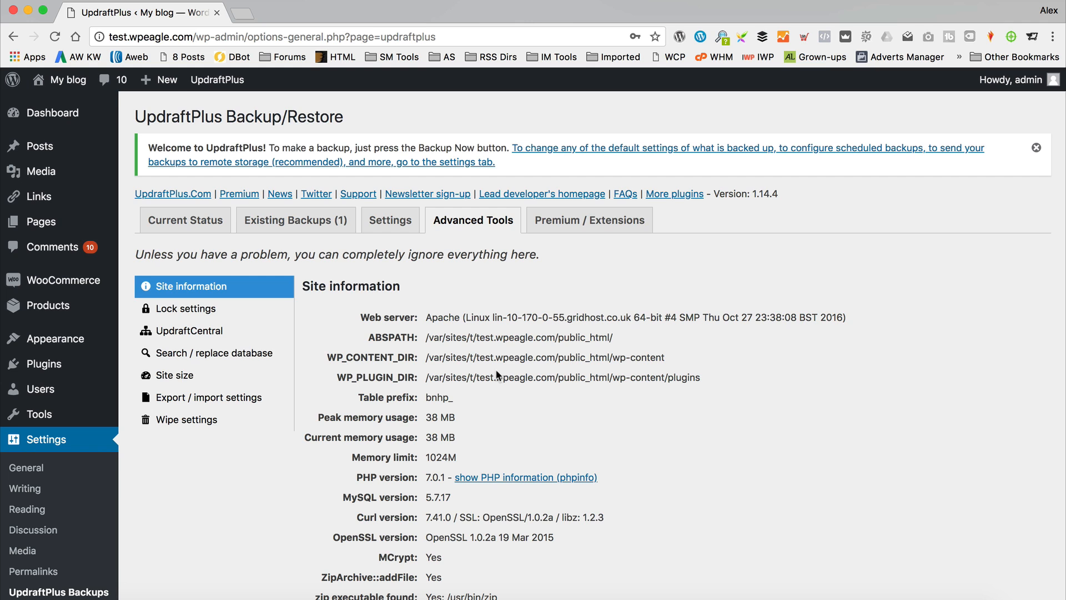
click(589, 219)
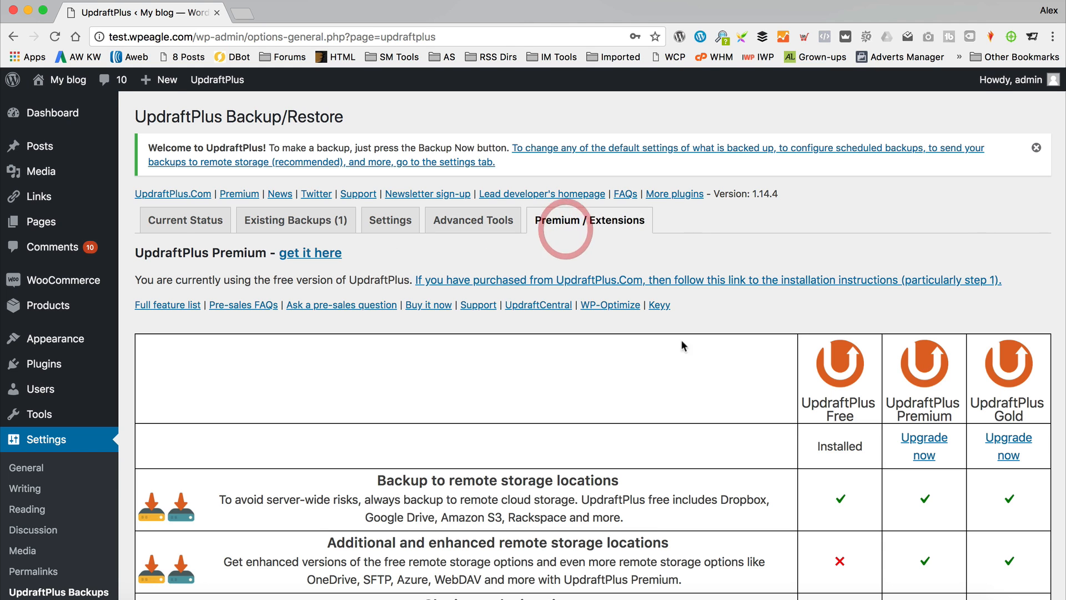
Scroll through the Free/Premium/Gold feature comparison table down to the importer row.
scroll(down, 3)
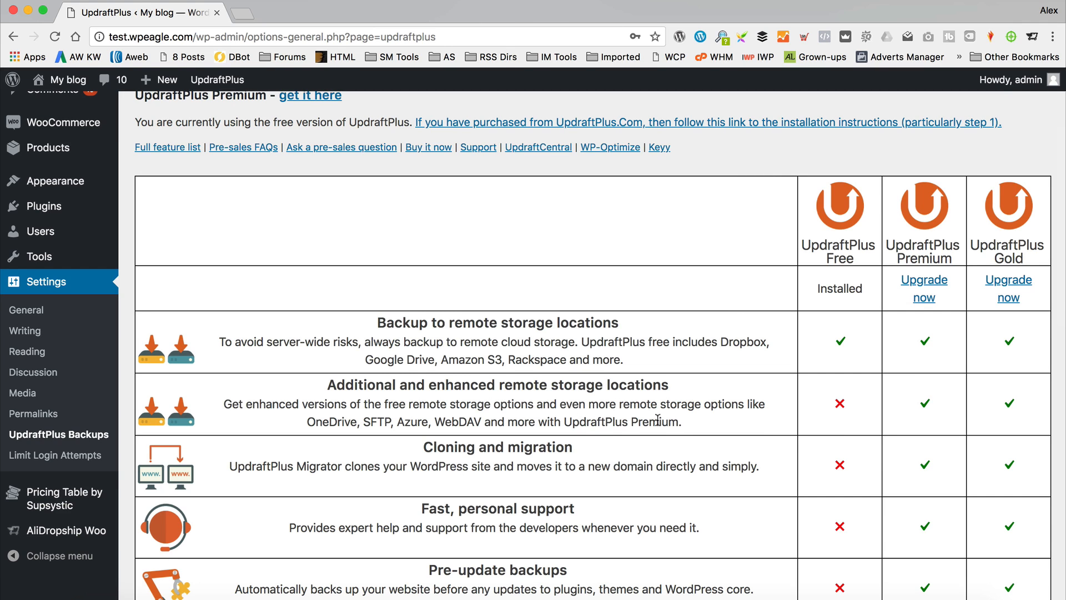
scroll(down, 3)
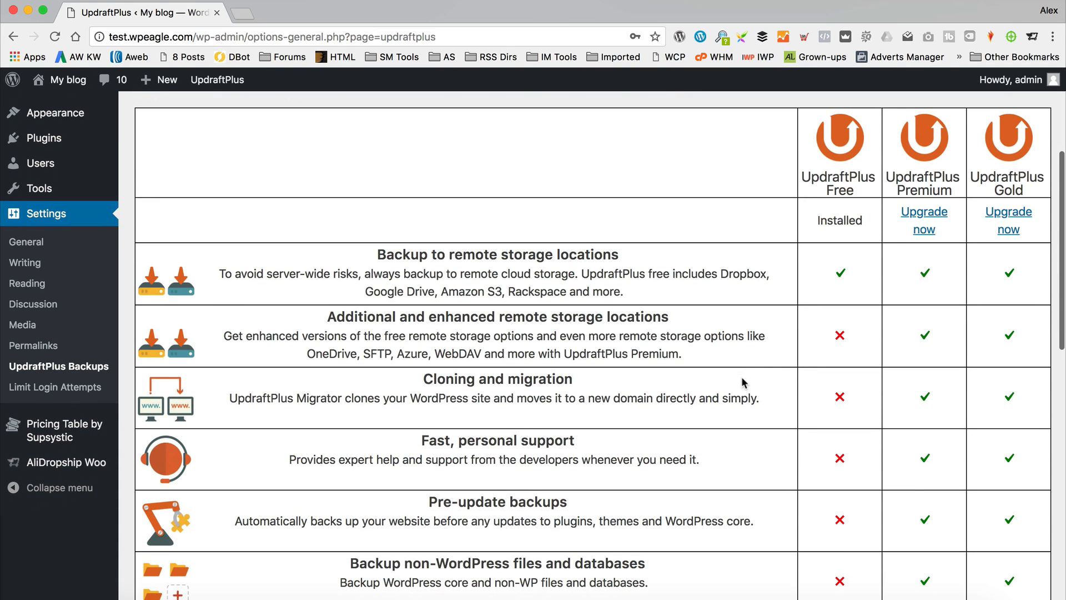
scroll(down, 3)
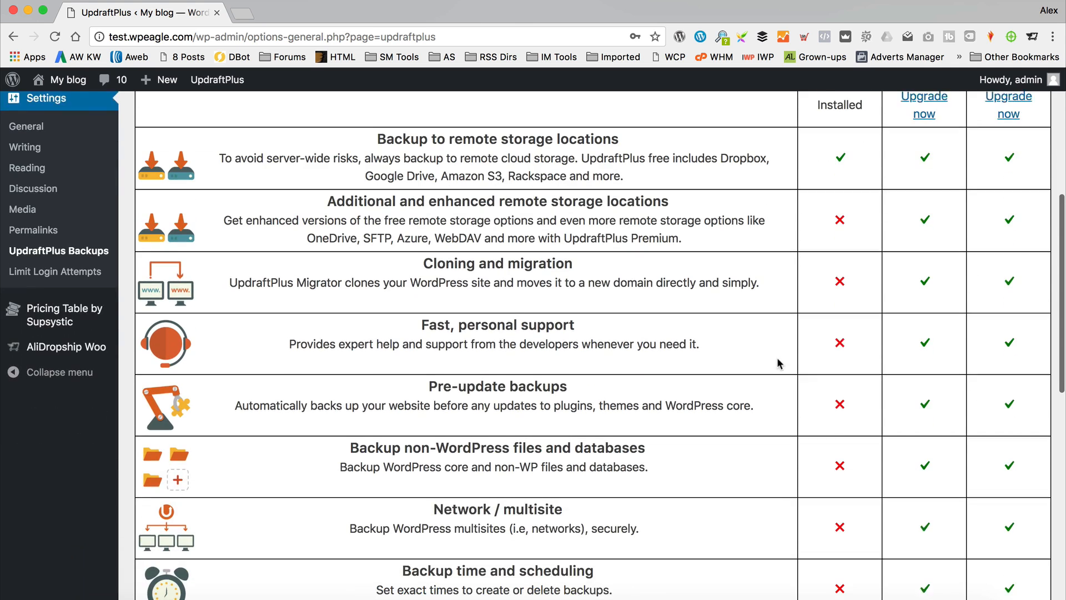
scroll(down, 3)
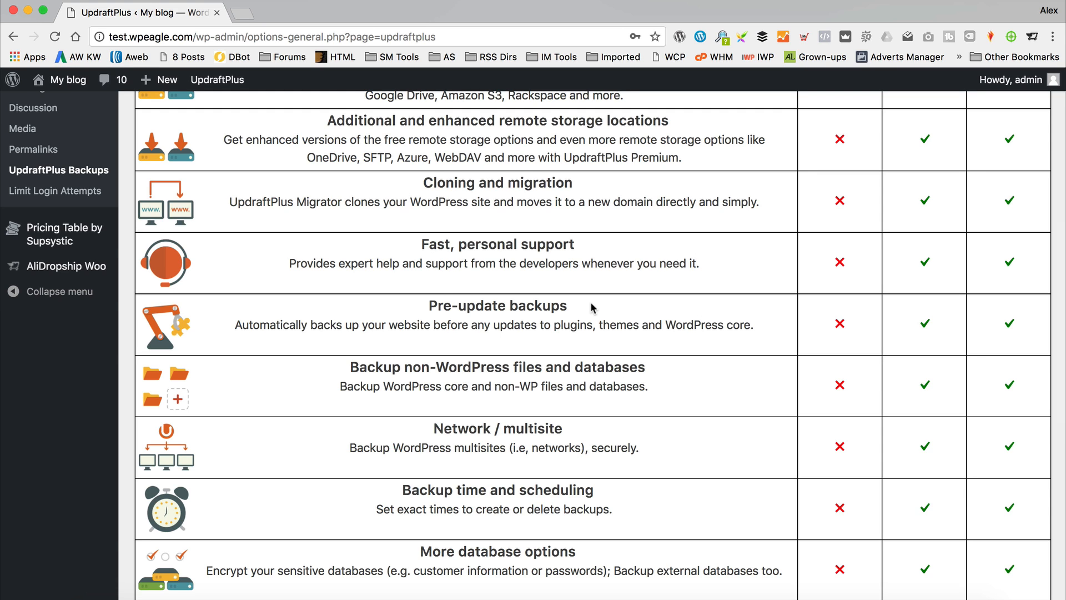
scroll(down, 3)
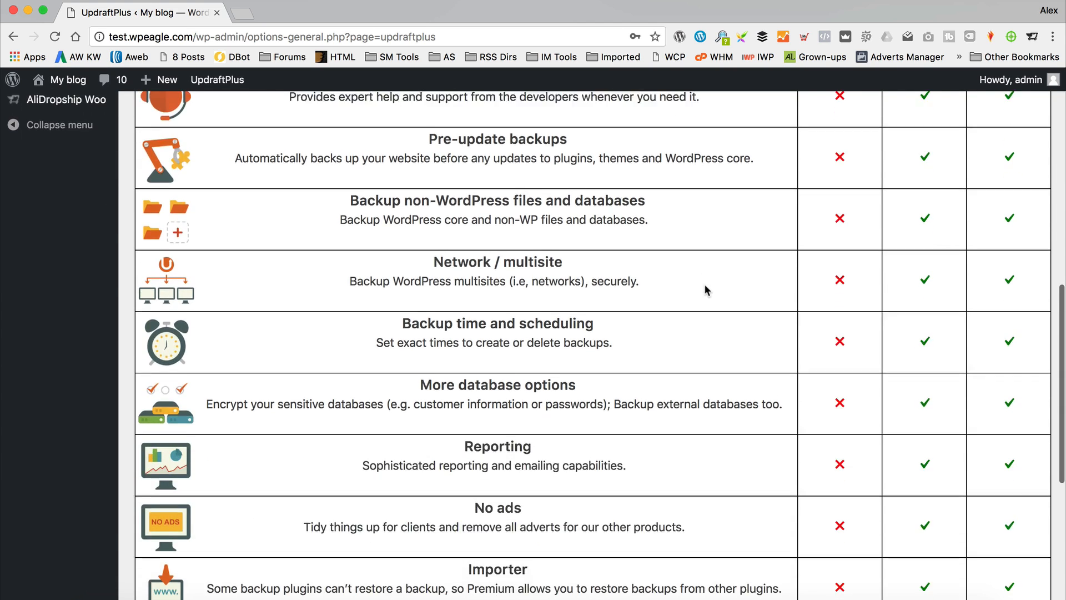
scroll(up, 3)
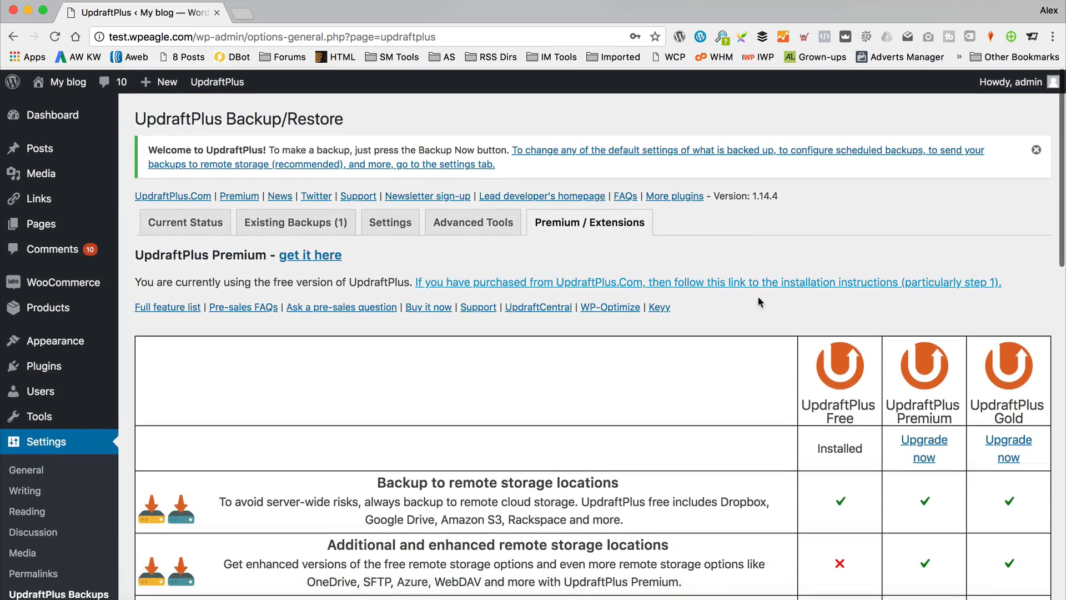
scroll(down, 3)
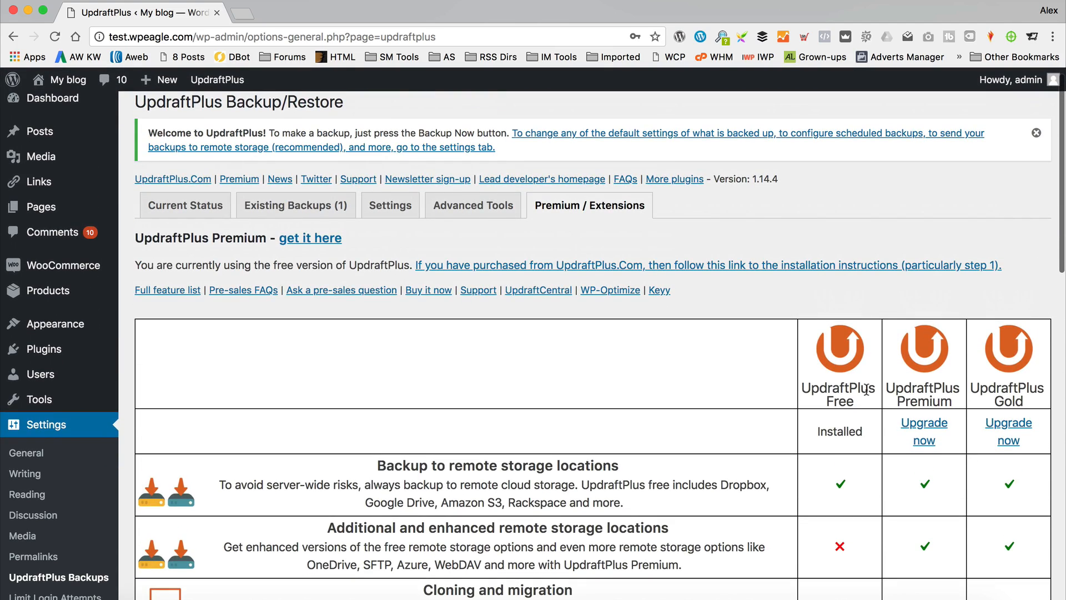
mouse_move(706, 389)
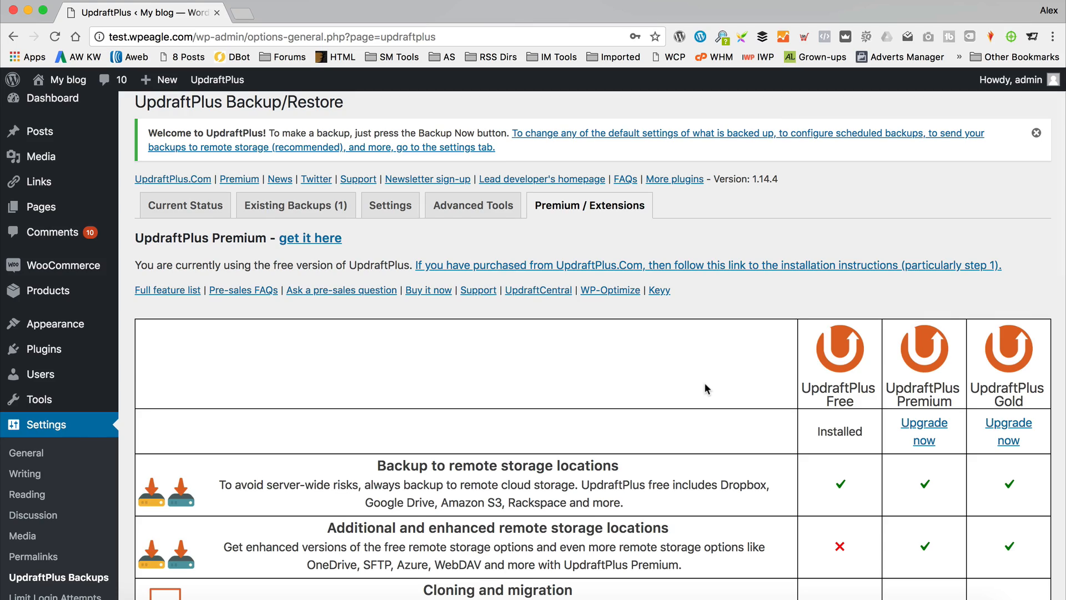